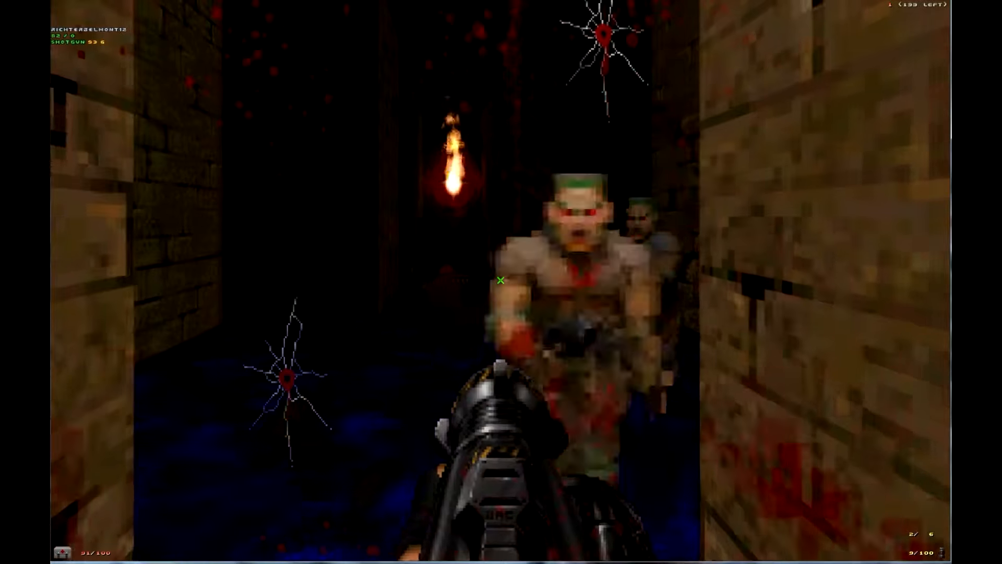
{"action": "left_click", "coordinate": [501, 280]}
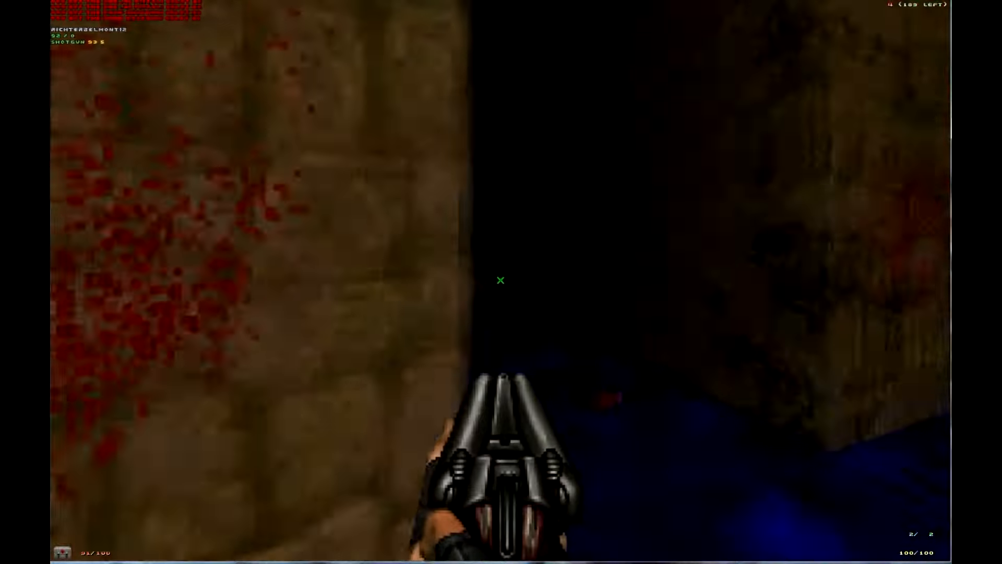
{"action": "left_click", "coordinate": [501, 280]}
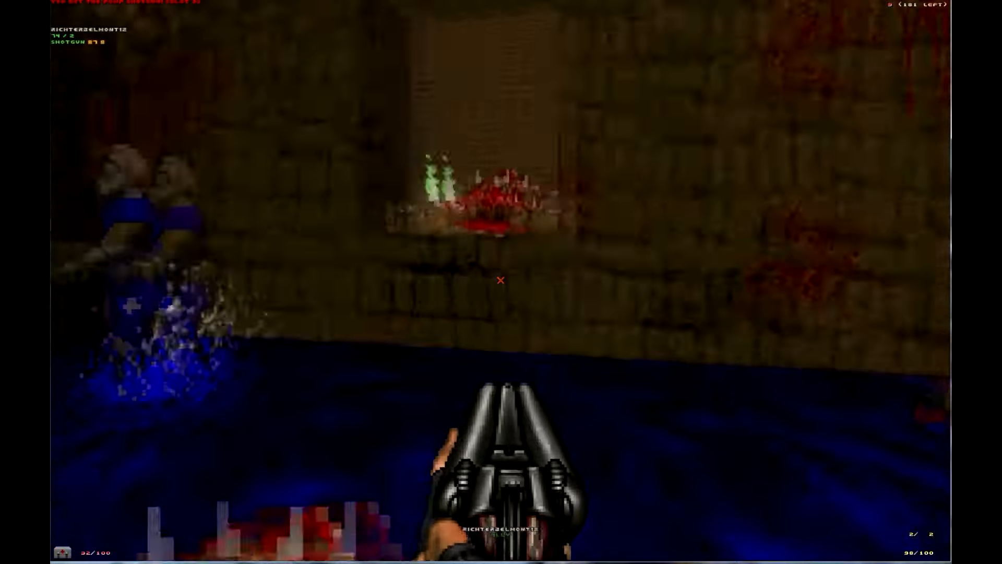
{"action": "mouse_move", "coordinate": [500, 280]}
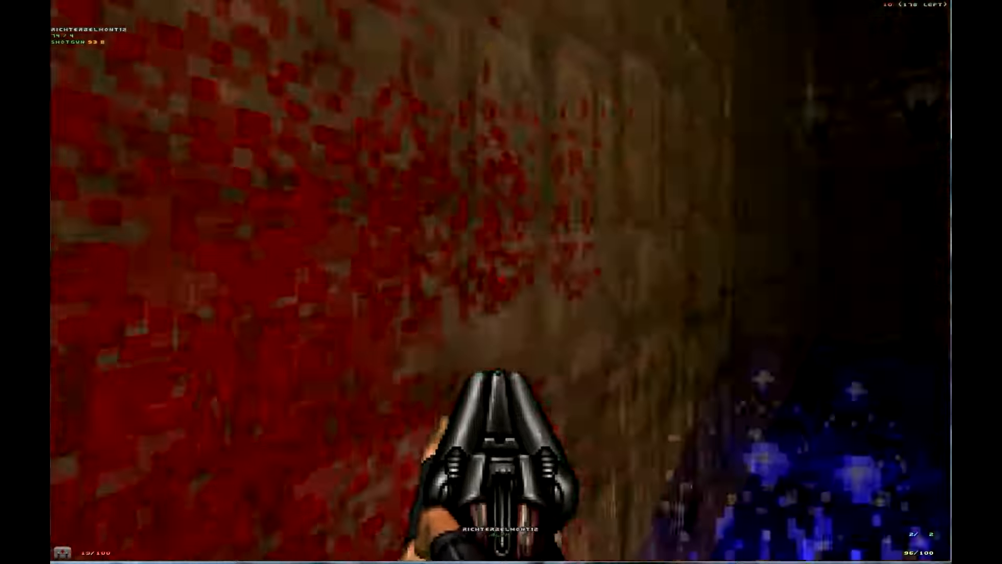
{"action": "mouse_move", "coordinate": [501, 281]}
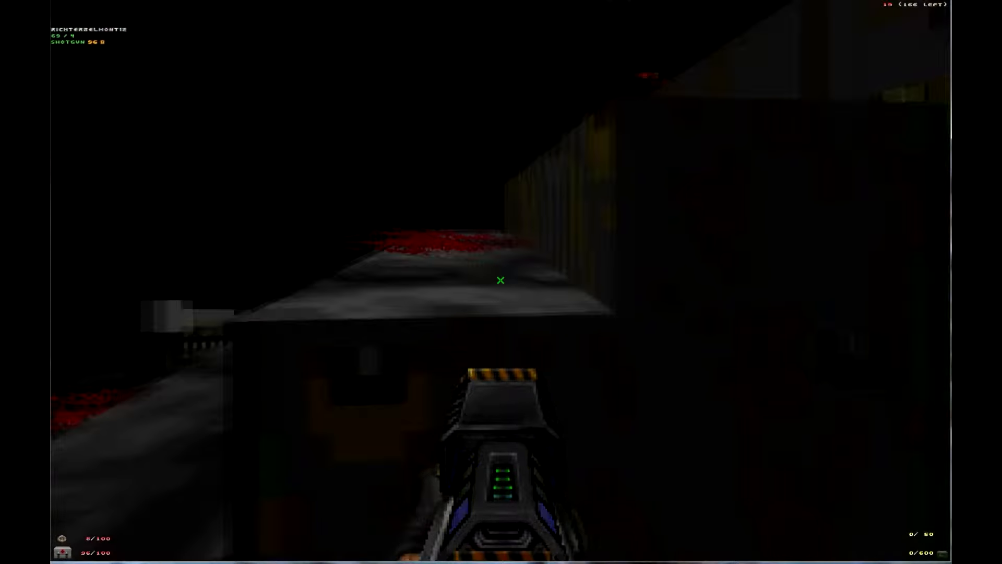
{"action": "left_click", "coordinate": [500, 280]}
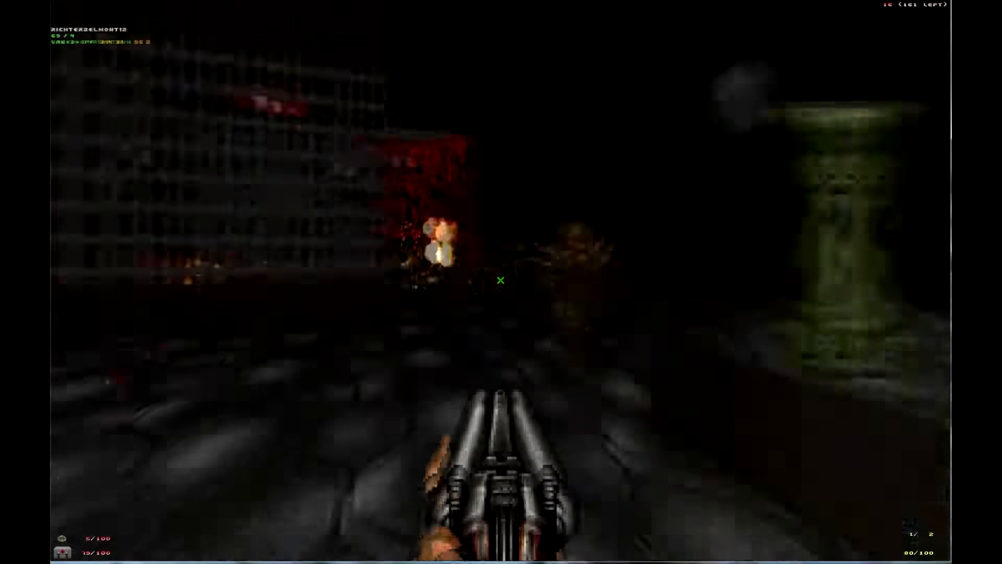
{"action": "left_click", "coordinate": [501, 281]}
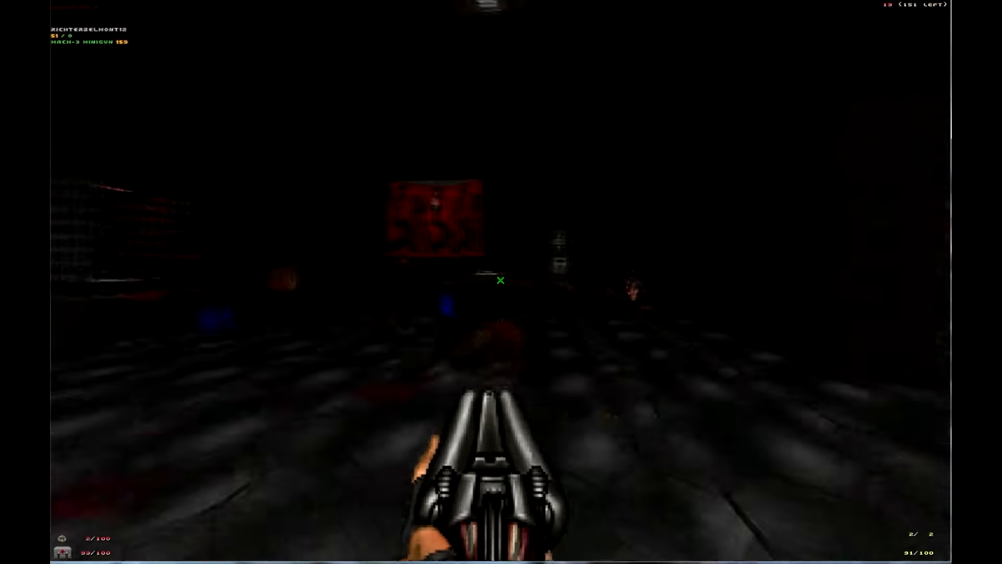
{"action": "left_click", "coordinate": [501, 281]}
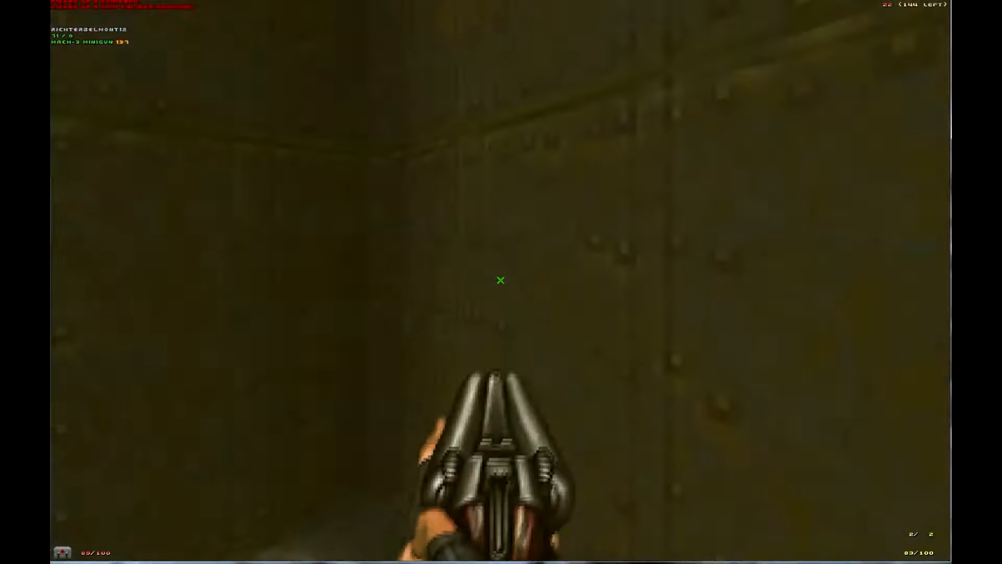
{"action": "left_click", "coordinate": [500, 279]}
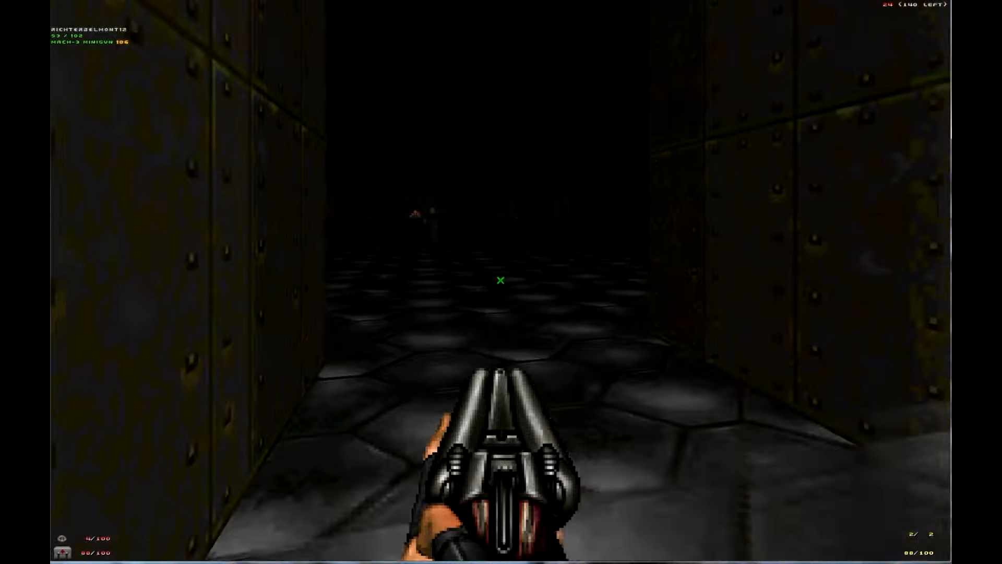
{"action": "left_click", "coordinate": [502, 280]}
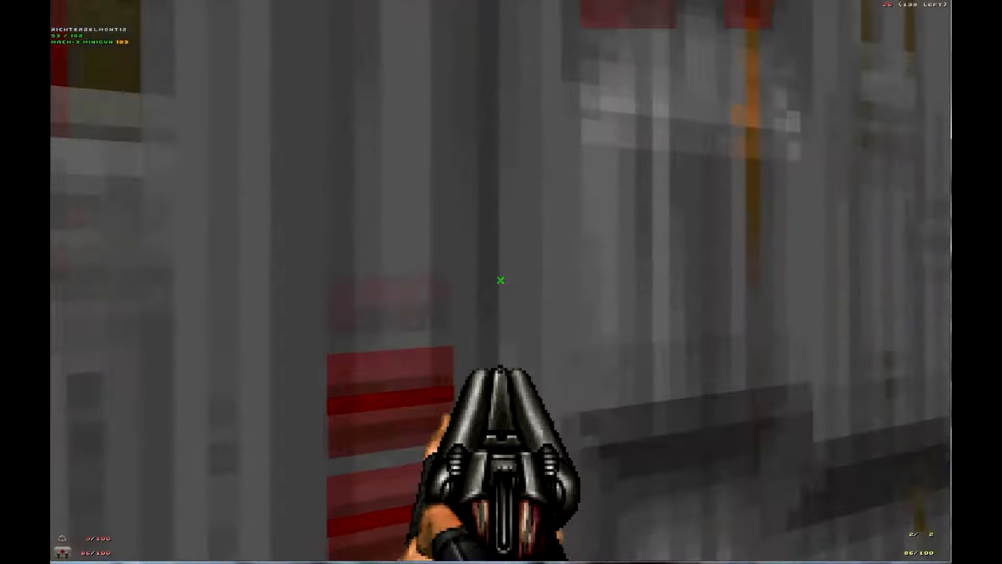
{"action": "left_click", "coordinate": [501, 281]}
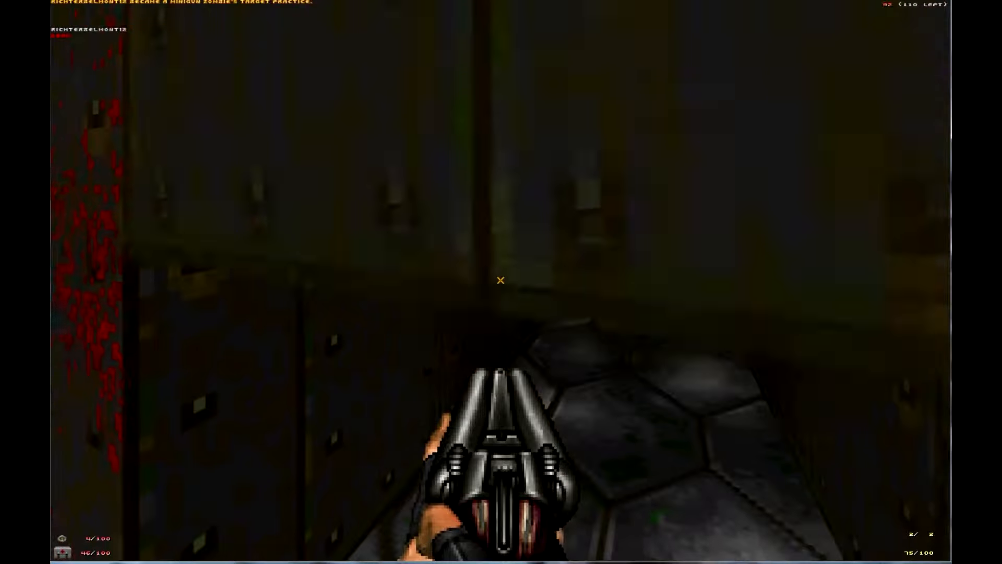
{"action": "left_click", "coordinate": [501, 280]}
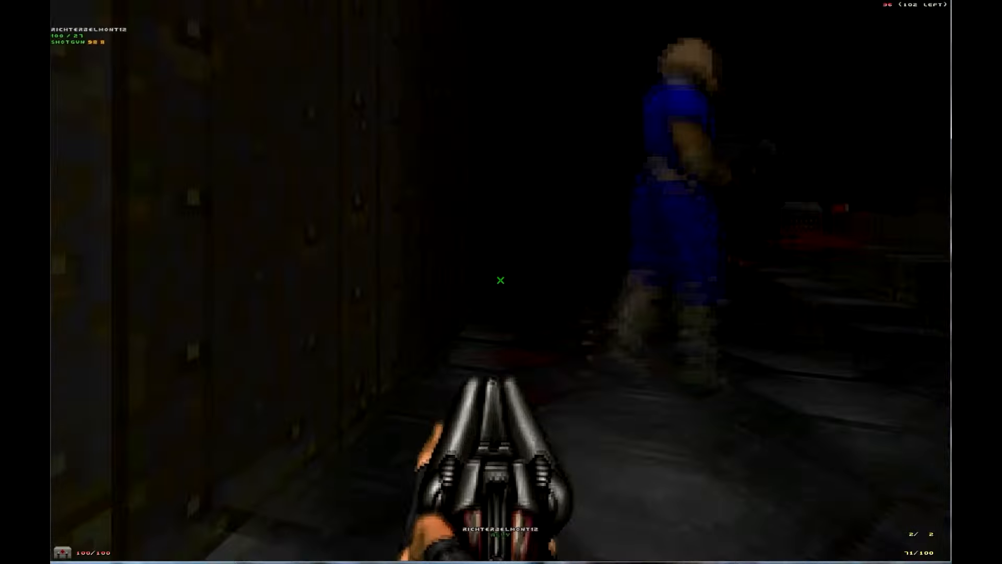
{"action": "mouse_move", "coordinate": [501, 280]}
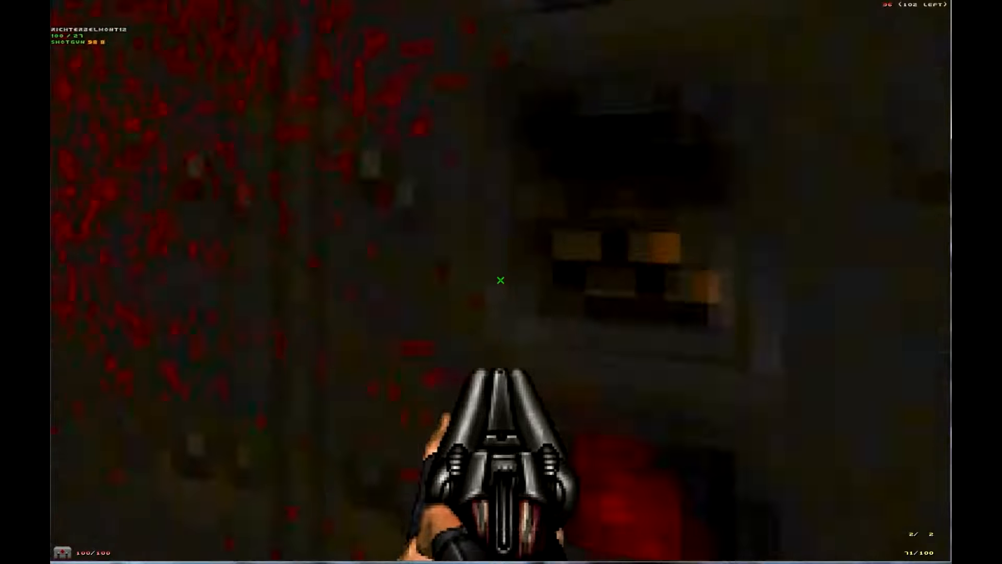
{"action": "left_click", "coordinate": [500, 280]}
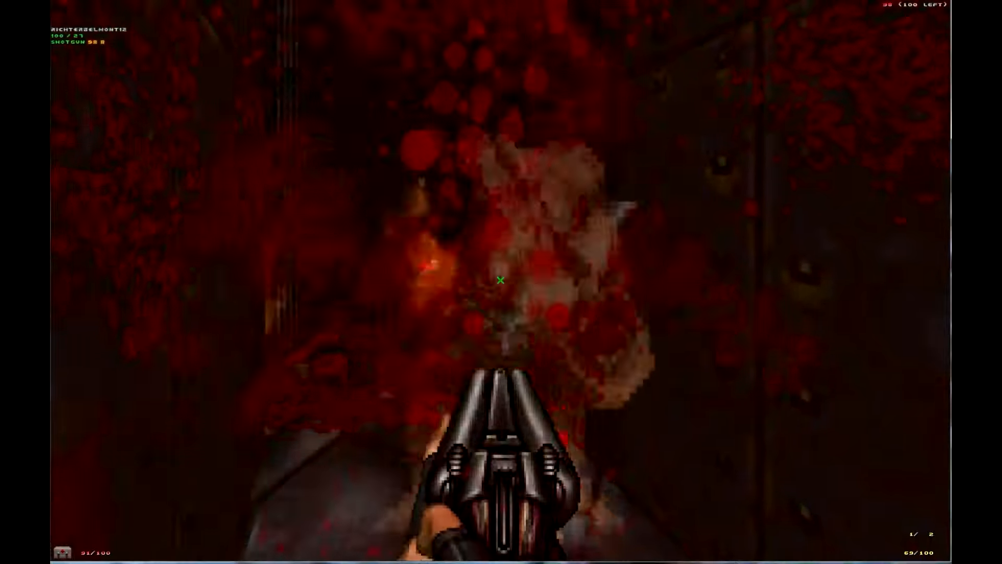
{"action": "left_click", "coordinate": [501, 280]}
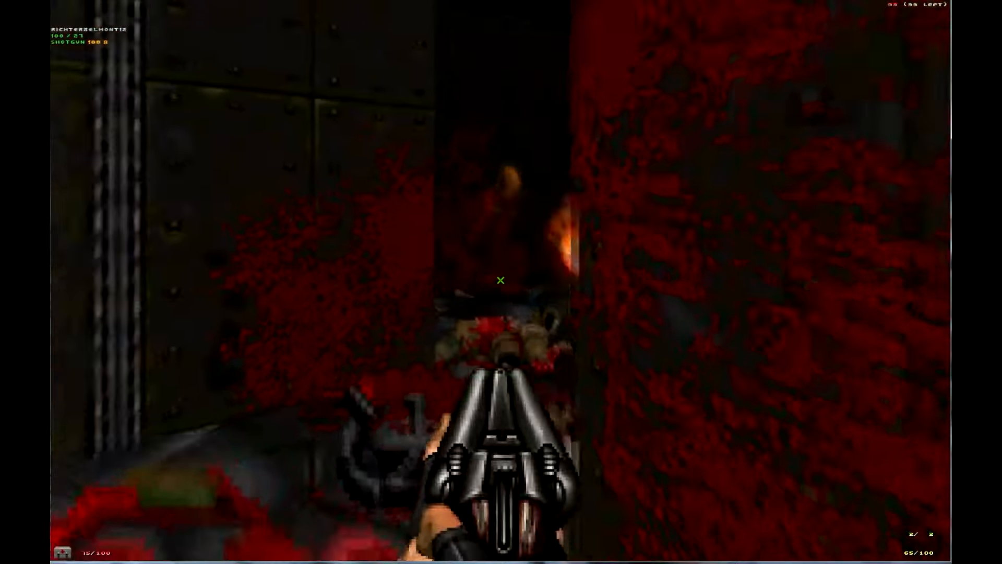
{"action": "left_click", "coordinate": [502, 280]}
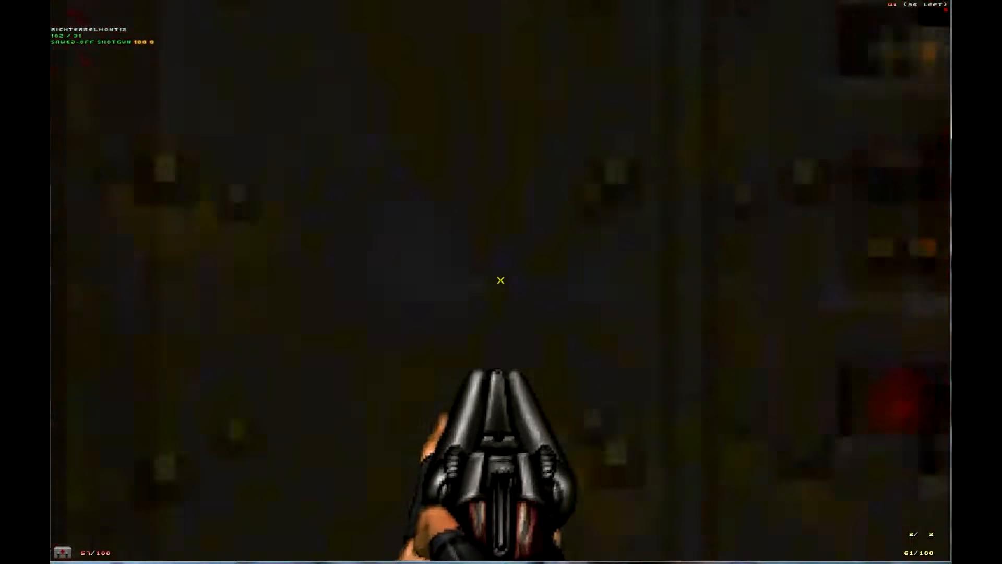
{"action": "left_click", "coordinate": [500, 279]}
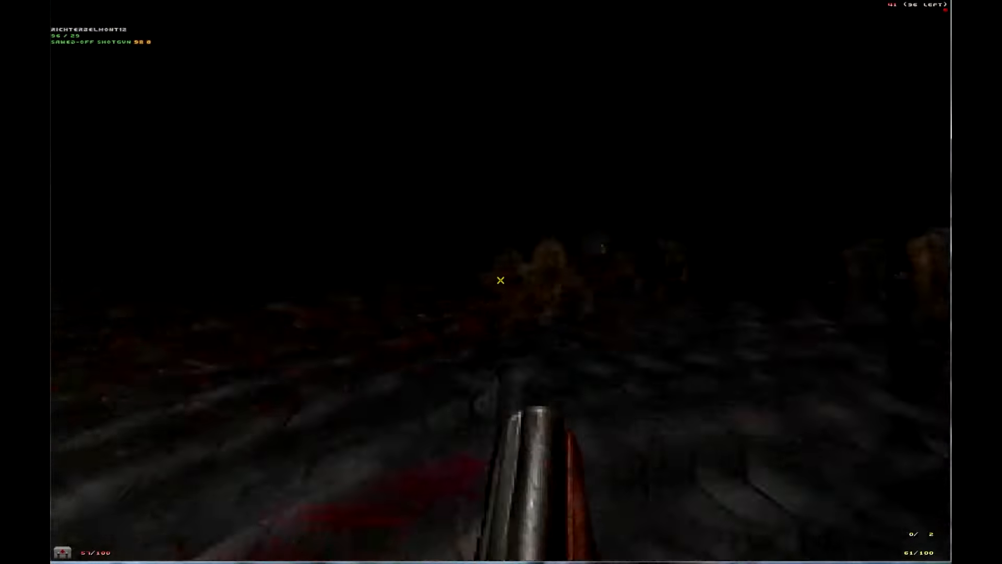
{"action": "left_click", "coordinate": [502, 281]}
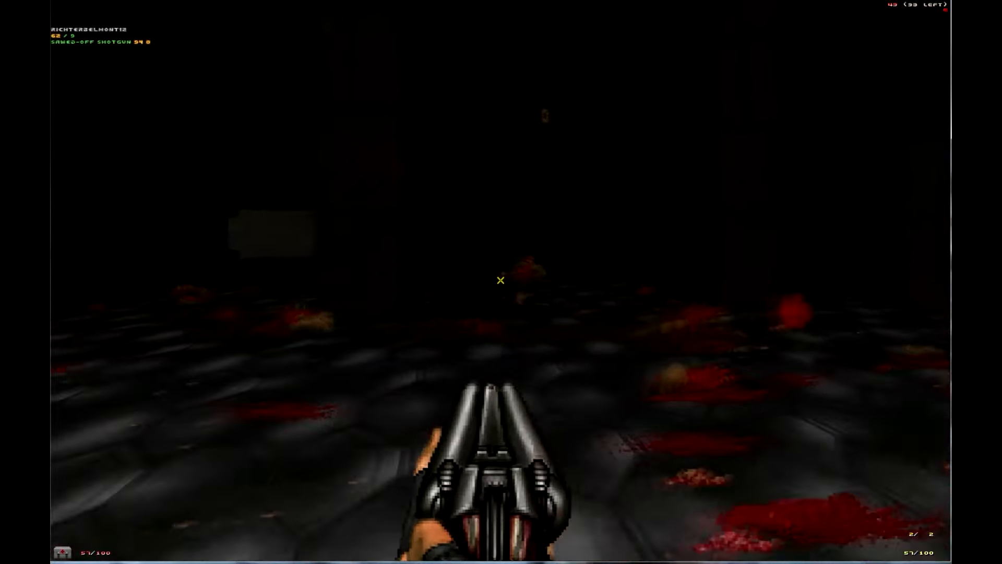
{"action": "left_click", "coordinate": [501, 280]}
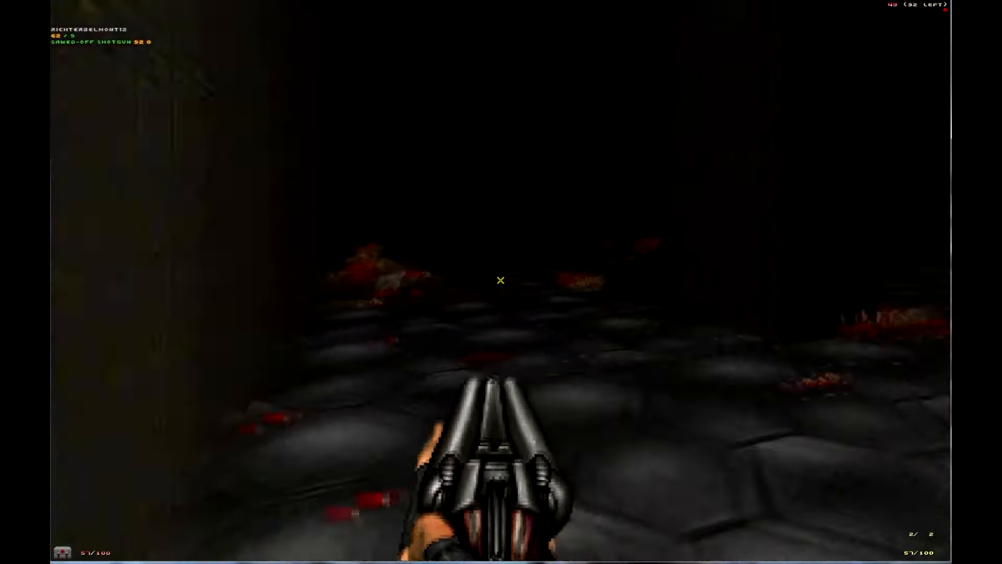
{"action": "left_click", "coordinate": [501, 280]}
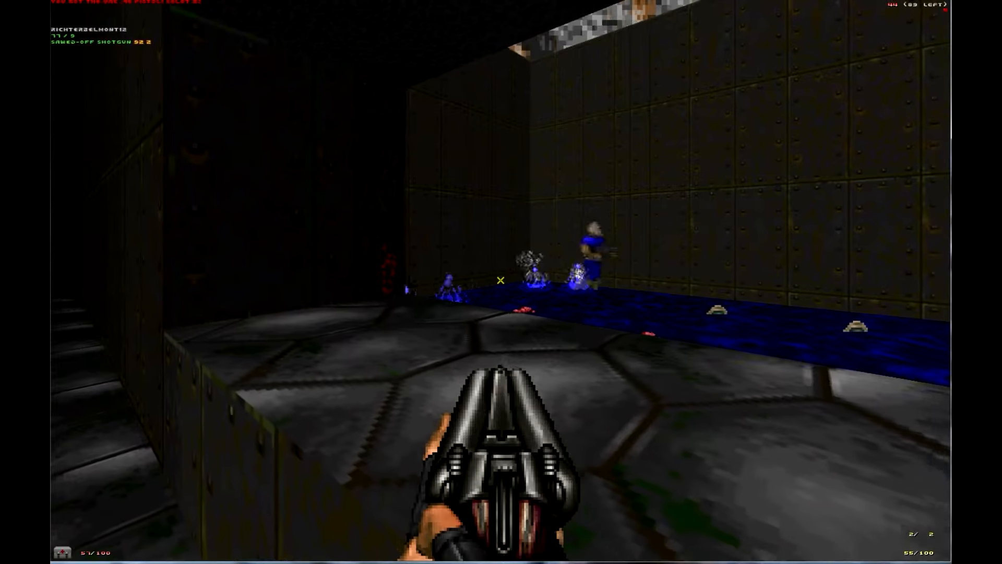
{"action": "left_click", "coordinate": [501, 281]}
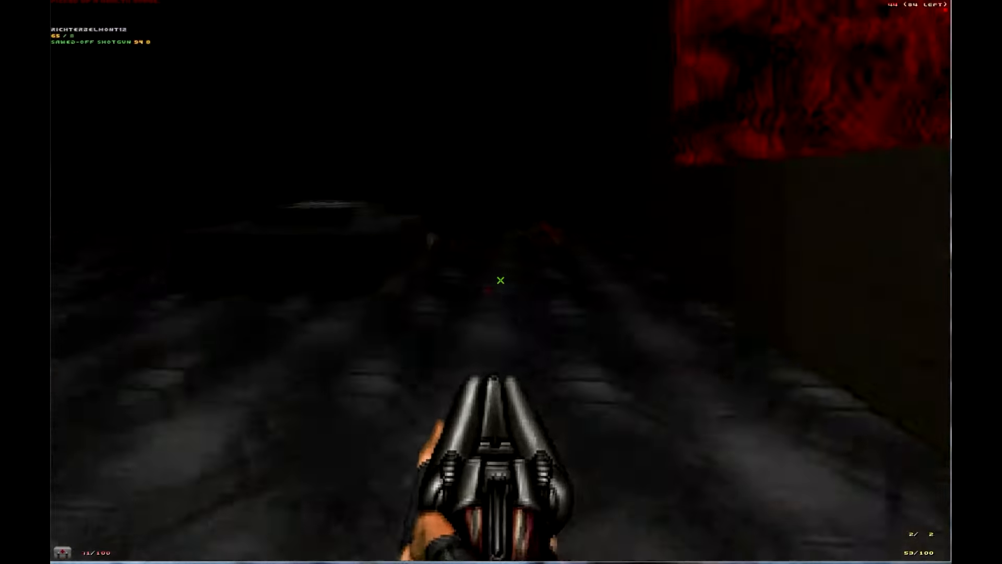
{"action": "left_click", "coordinate": [501, 279]}
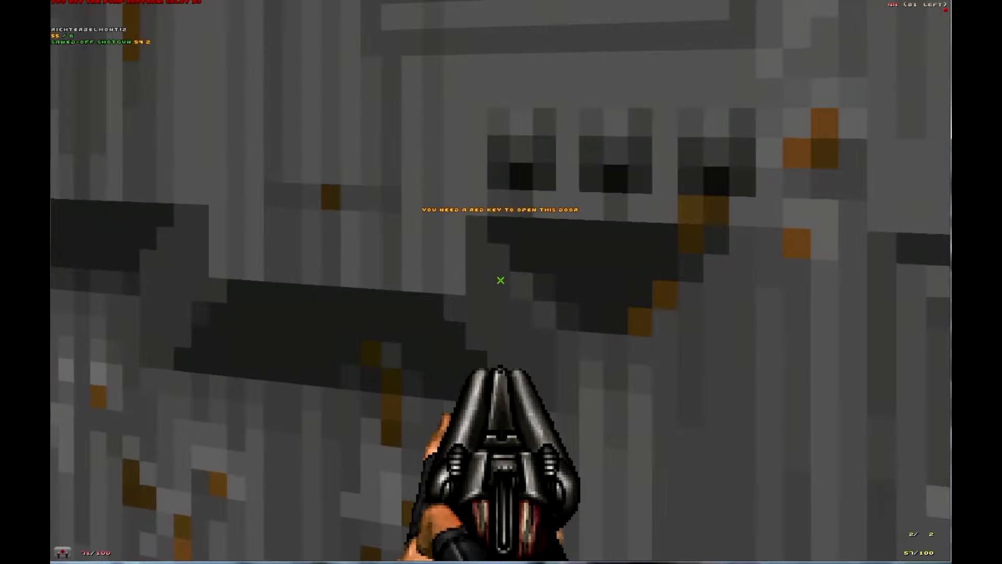
{"action": "mouse_move", "coordinate": [500, 280]}
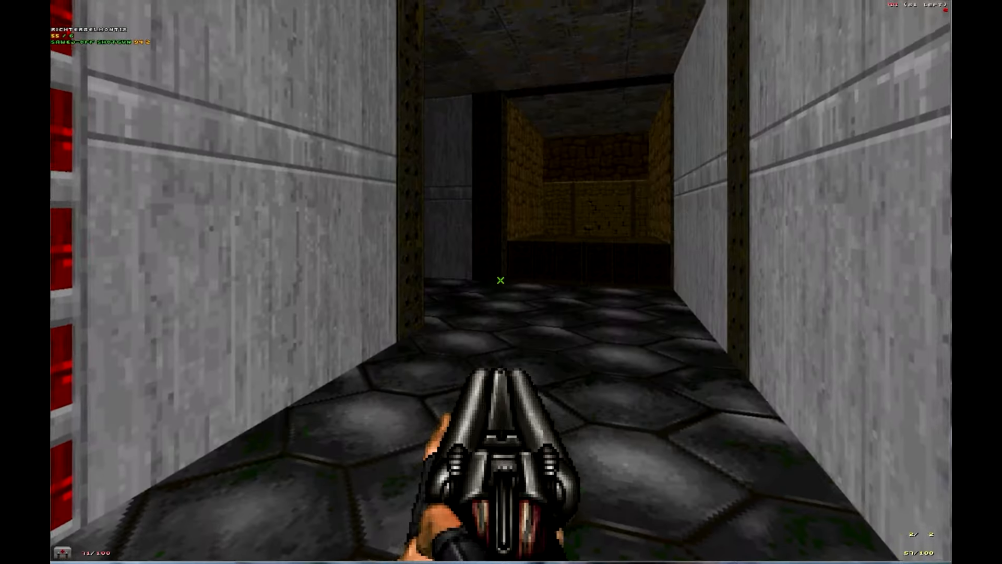
{"action": "key", "text": "w"}
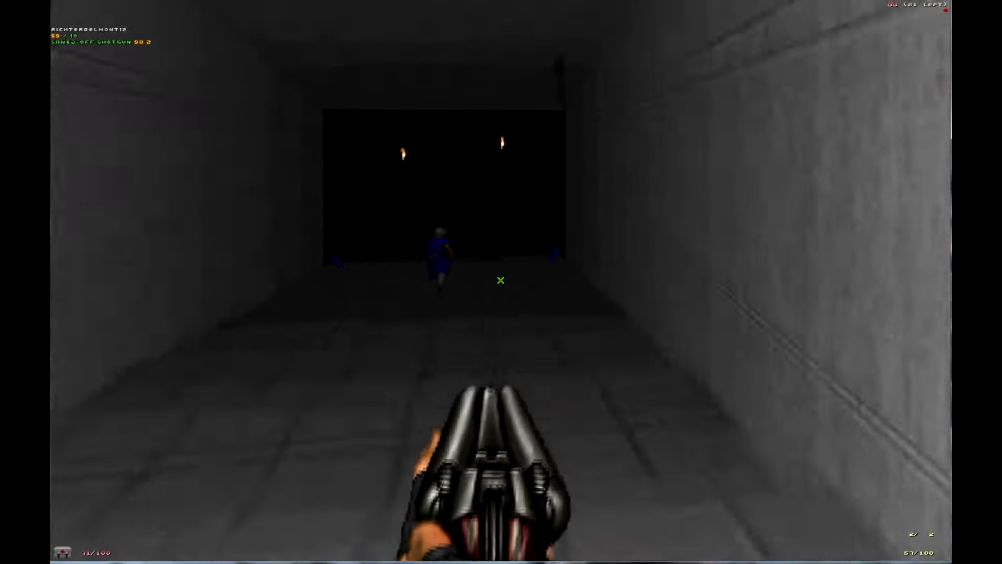
{"action": "left_click", "coordinate": [501, 279]}
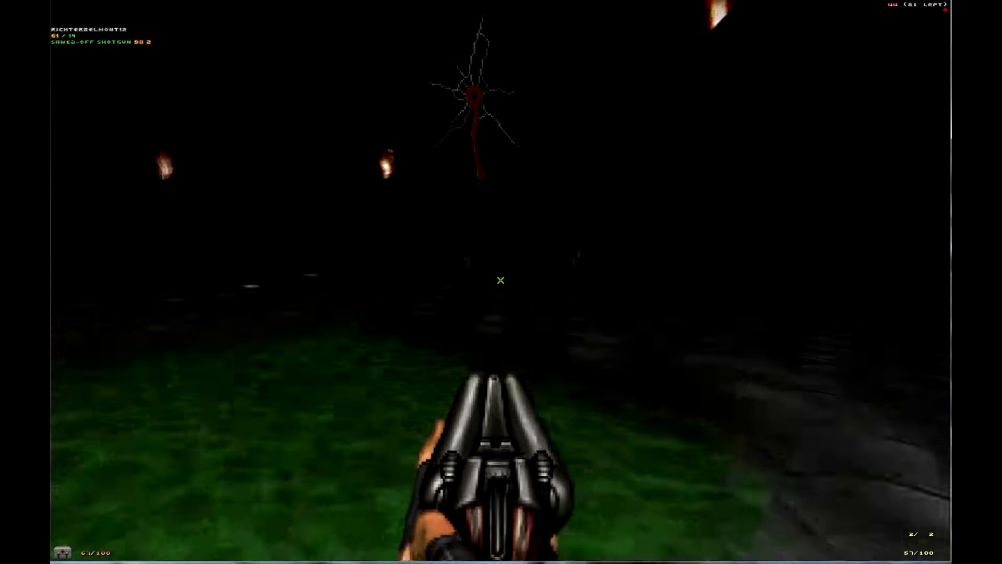
{"action": "left_click", "coordinate": [502, 280]}
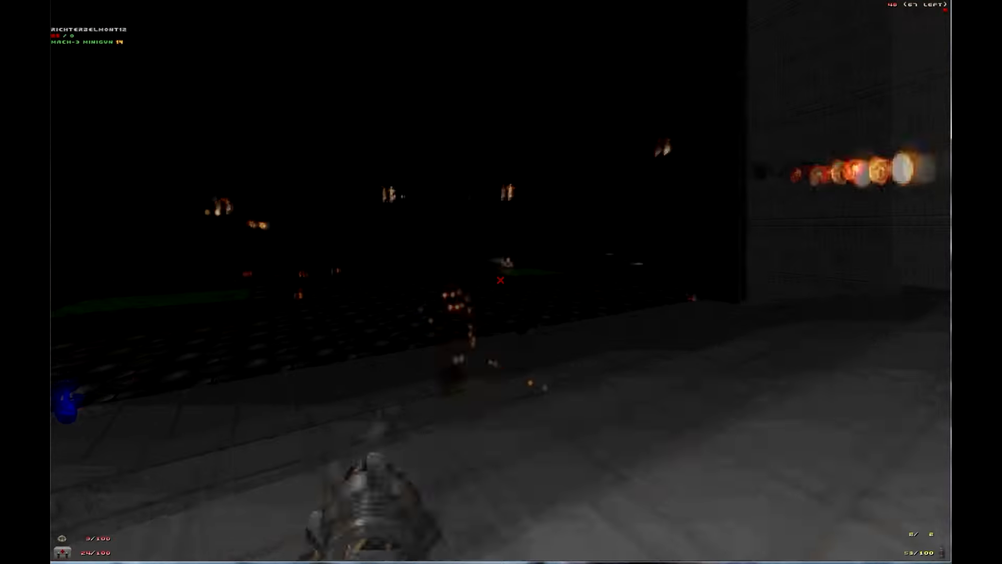
{"action": "left_click", "coordinate": [500, 280]}
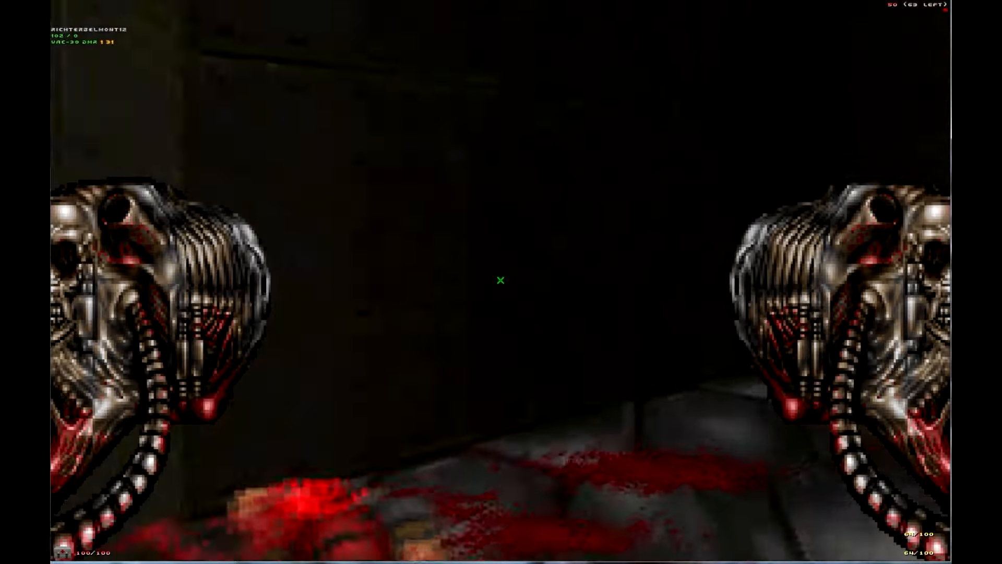
{"action": "key", "text": "w"}
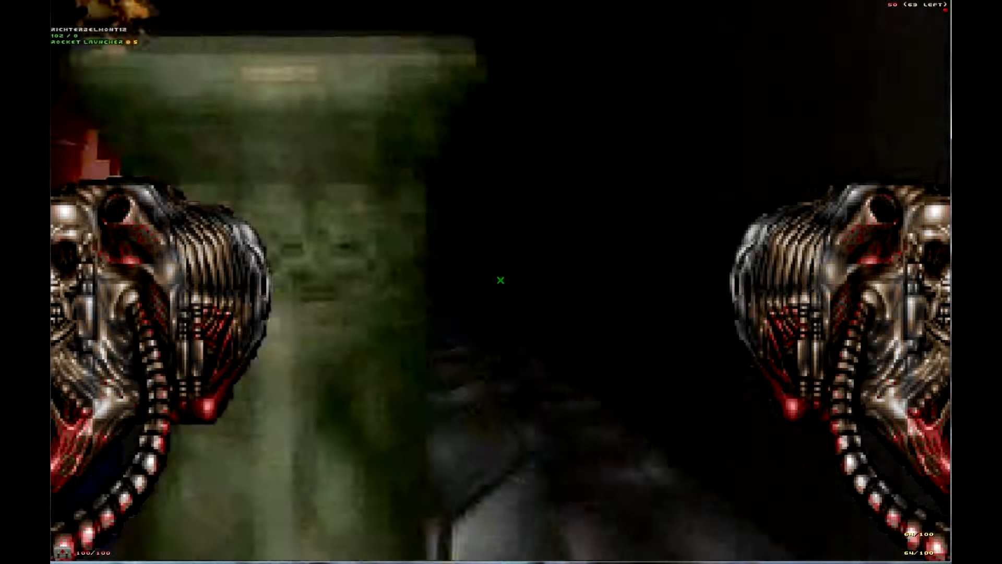
{"action": "key", "text": "Tab"}
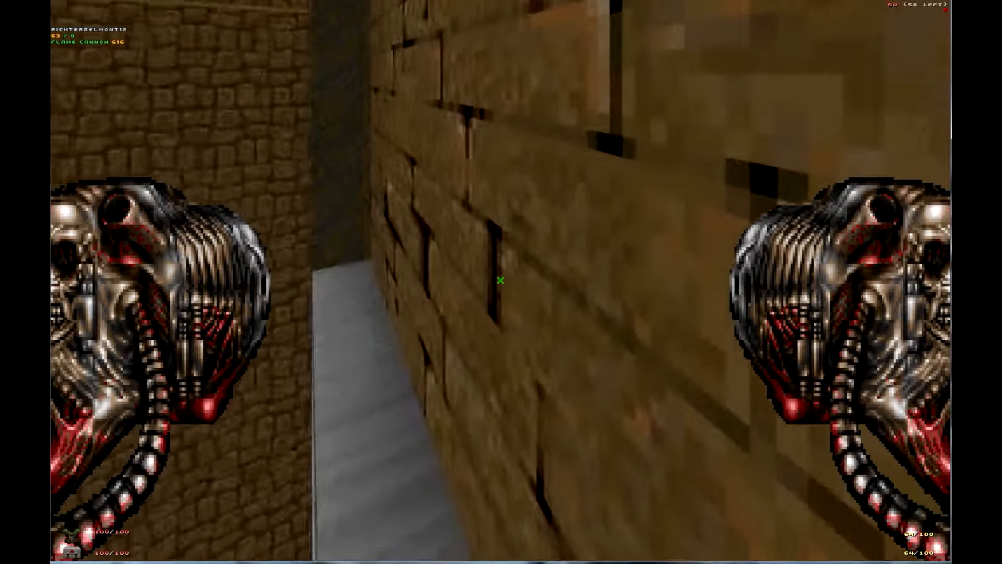
{"action": "mouse_move", "coordinate": [501, 281]}
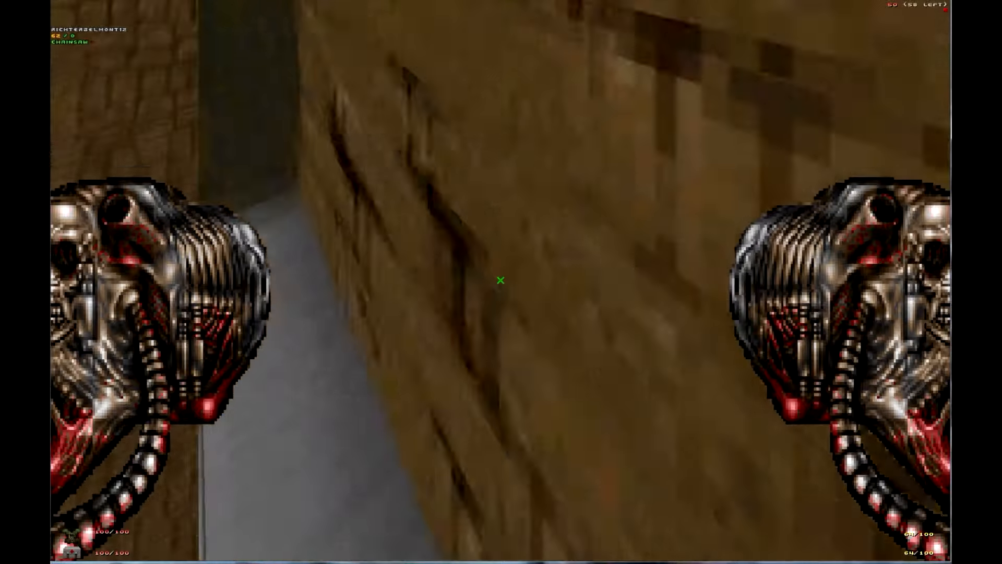
{"action": "mouse_move", "coordinate": [501, 279]}
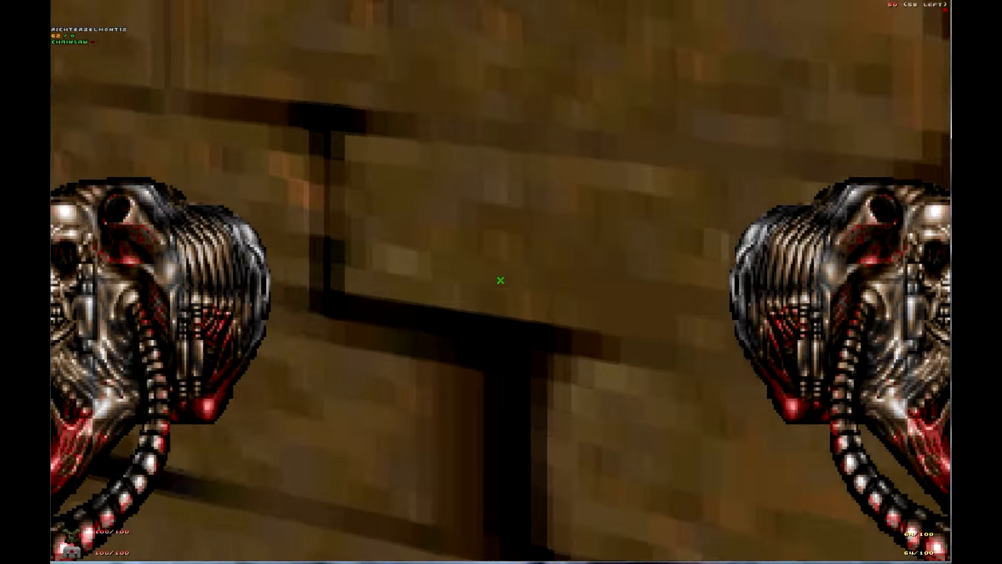
{"action": "mouse_move", "coordinate": [501, 281]}
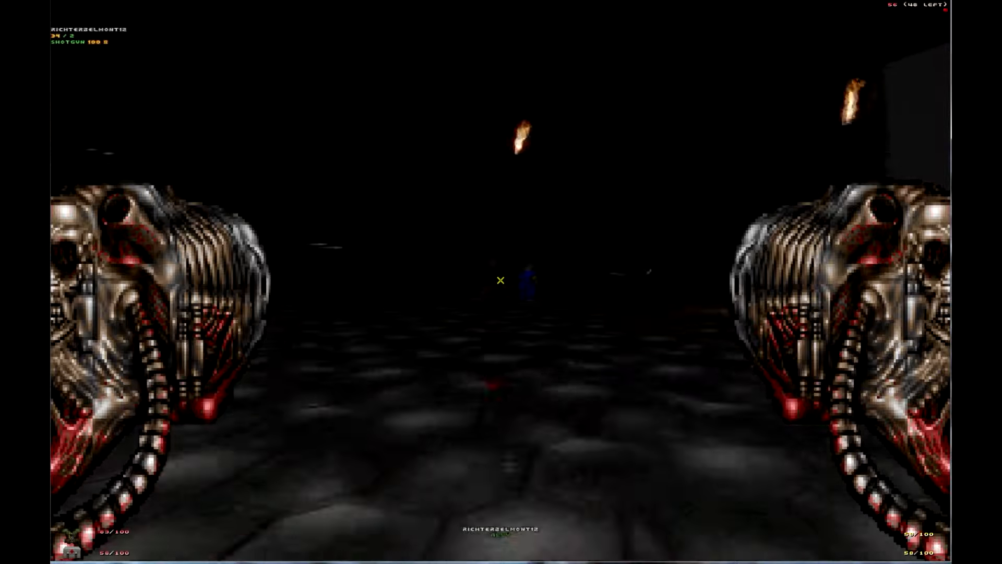
{"action": "left_click", "coordinate": [501, 282]}
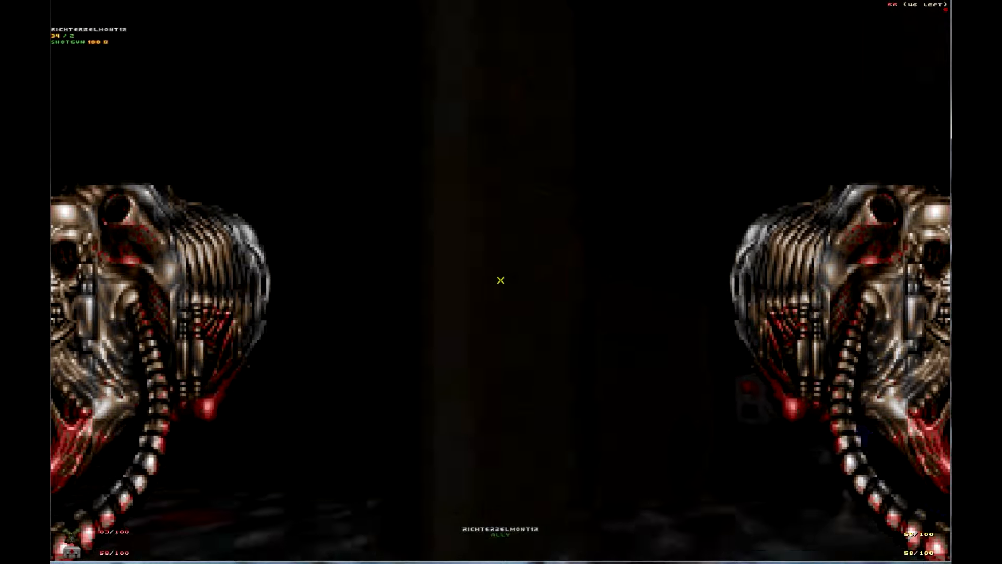
{"action": "key", "text": "w"}
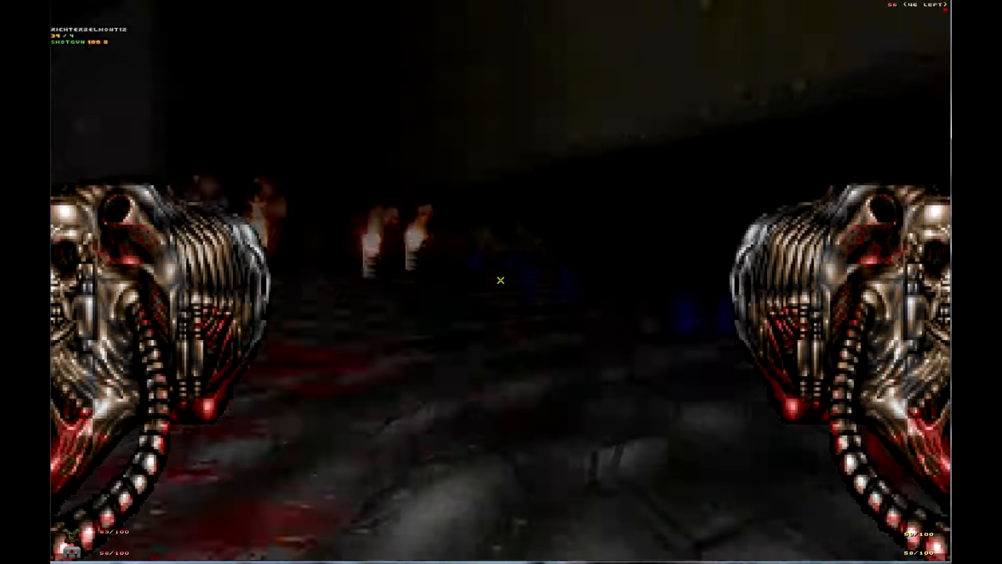
{"action": "left_click", "coordinate": [501, 281]}
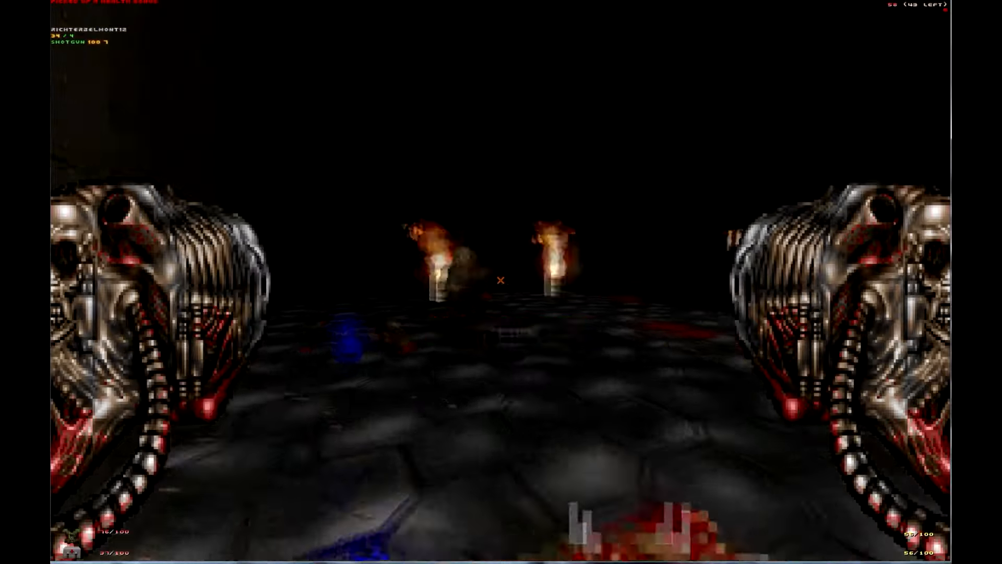
{"action": "key", "text": "w"}
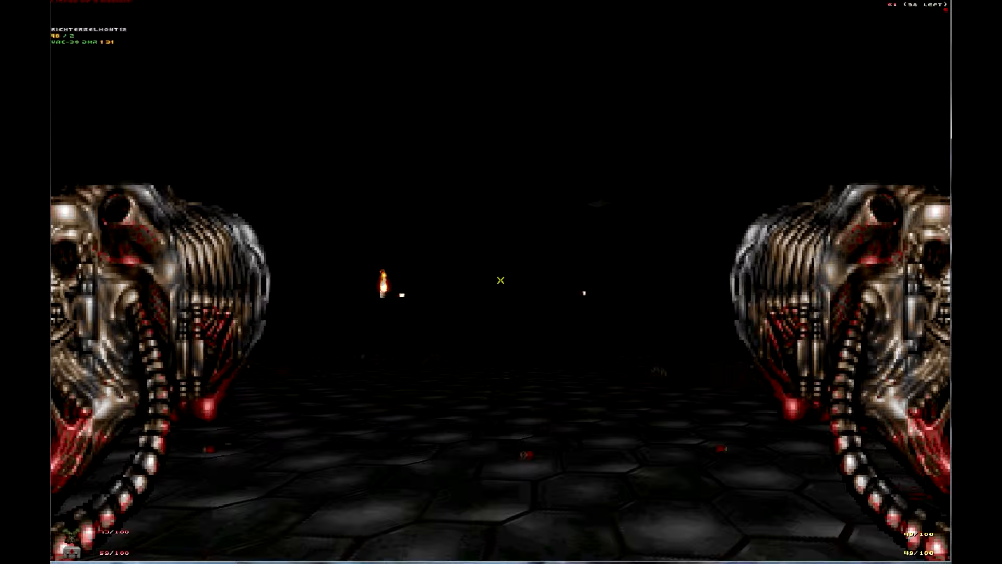
{"action": "left_click", "coordinate": [501, 279]}
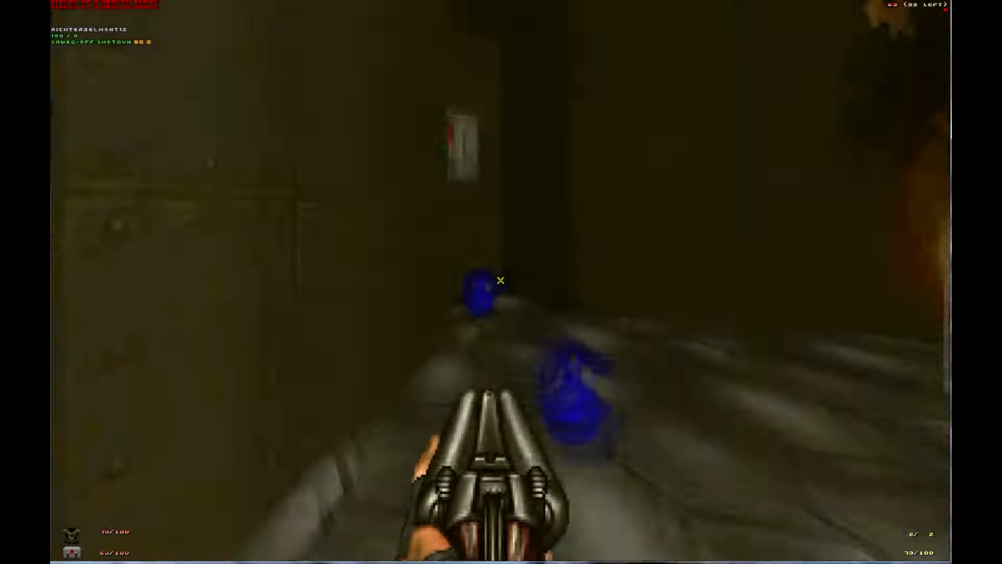
{"action": "left_click", "coordinate": [500, 280]}
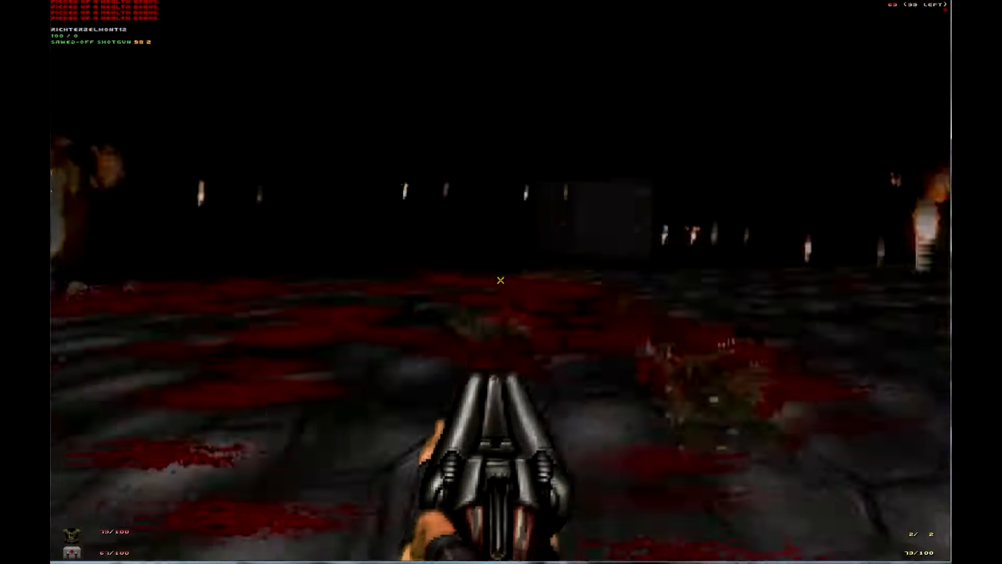
{"action": "left_click", "coordinate": [501, 280]}
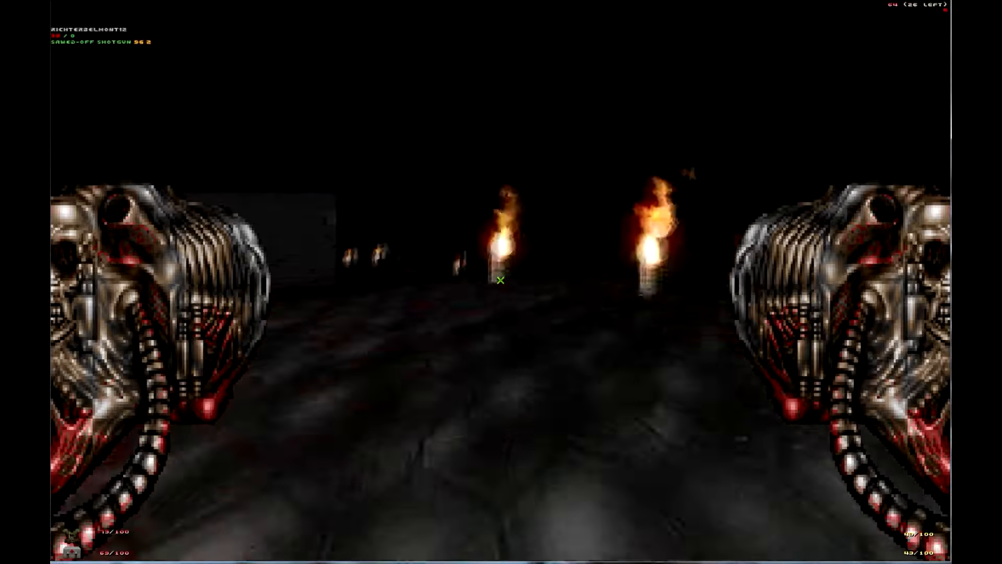
{"action": "left_click", "coordinate": [501, 280]}
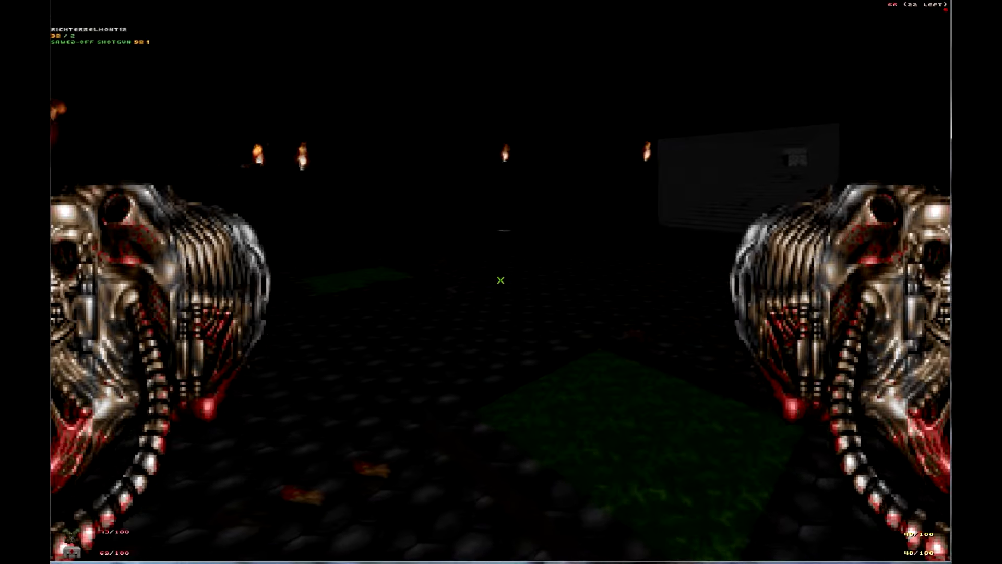
{"action": "left_click", "coordinate": [501, 280]}
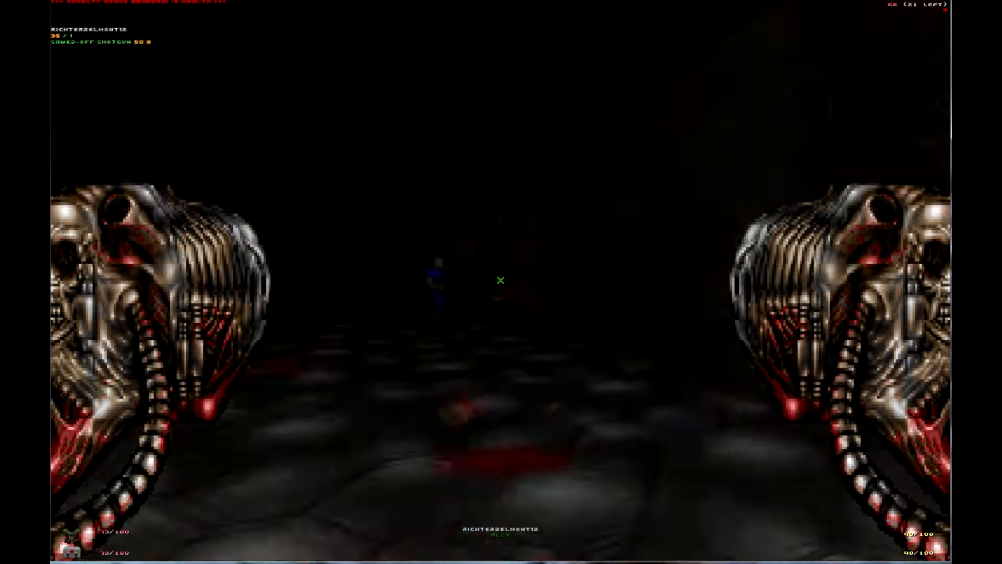
{"action": "left_click", "coordinate": [501, 280]}
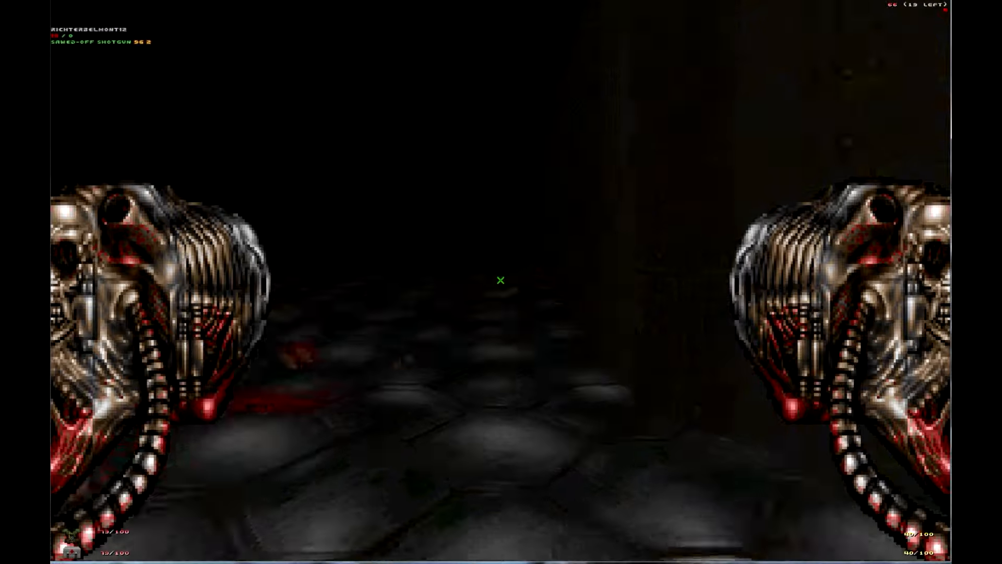
{"action": "key", "text": "w"}
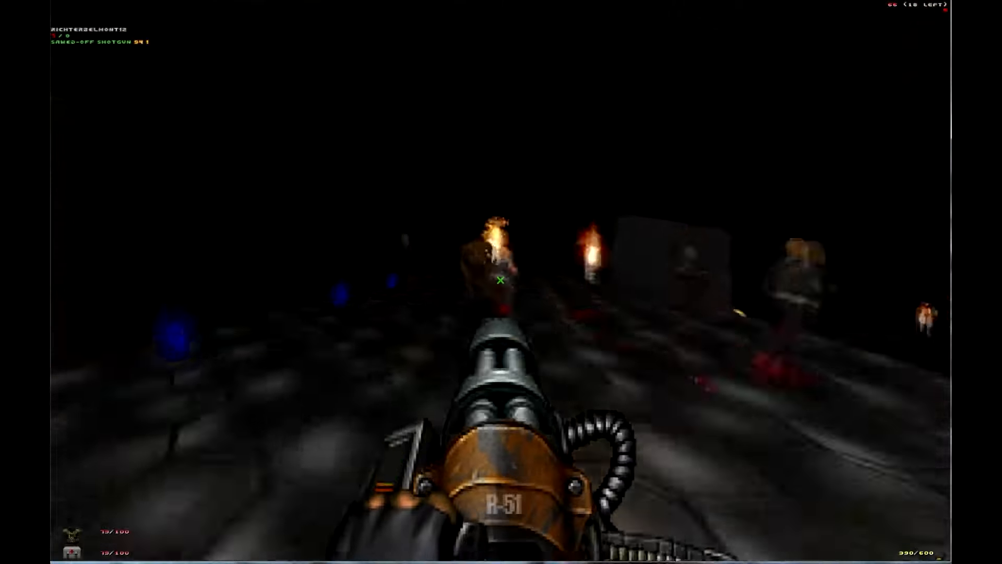
{"action": "left_click", "coordinate": [501, 280]}
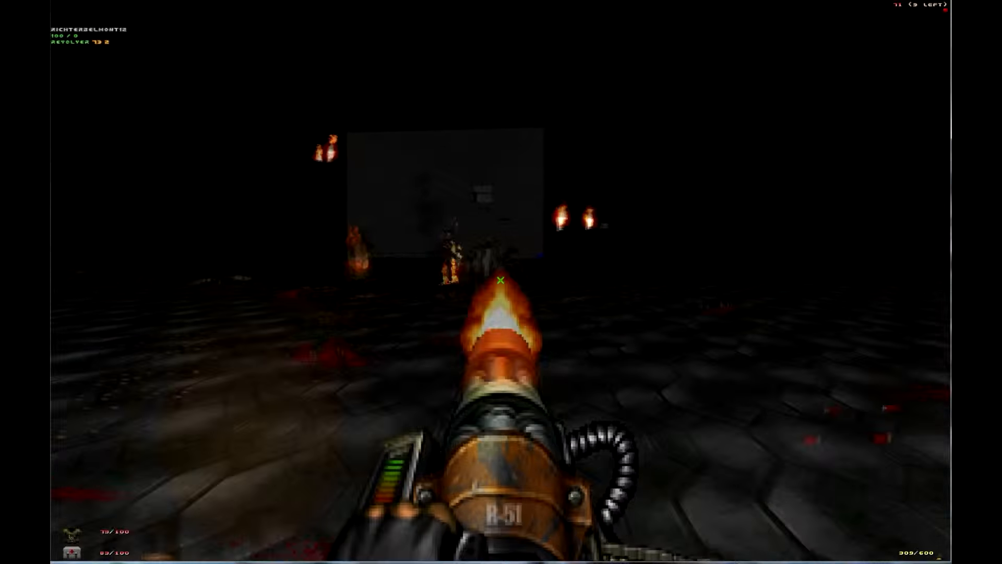
{"action": "left_click", "coordinate": [501, 281]}
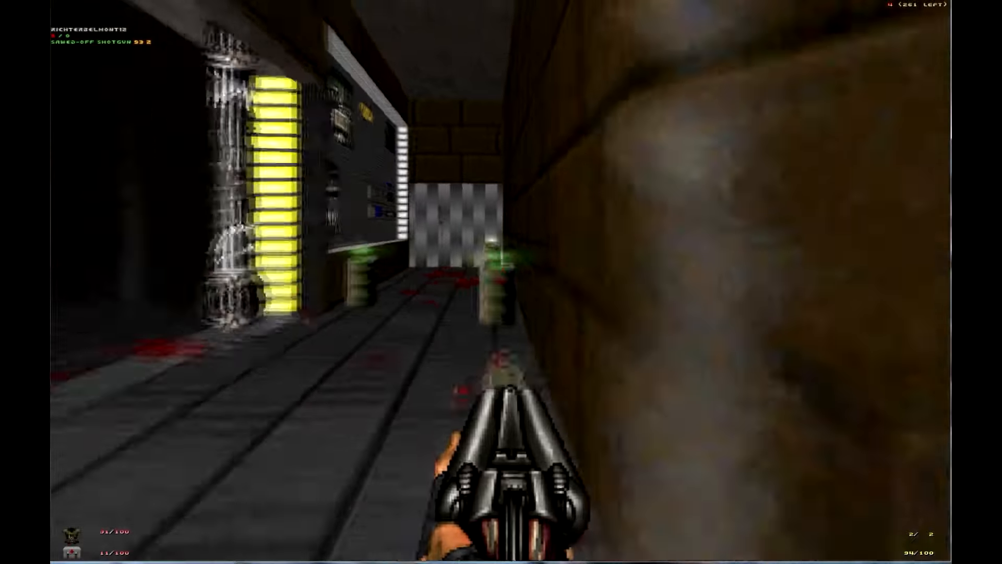
{"action": "left_click", "coordinate": [501, 282]}
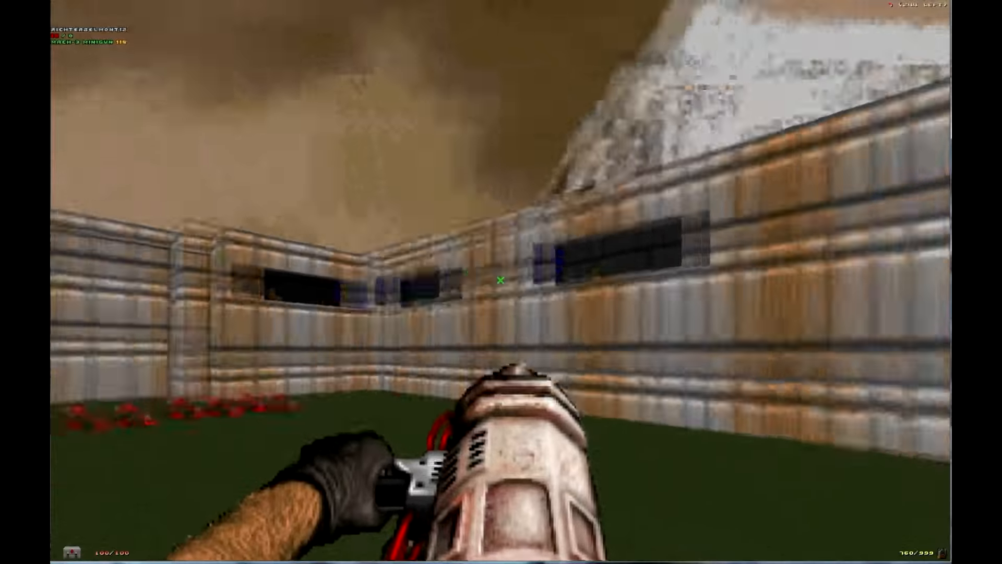
{"action": "left_click", "coordinate": [501, 279]}
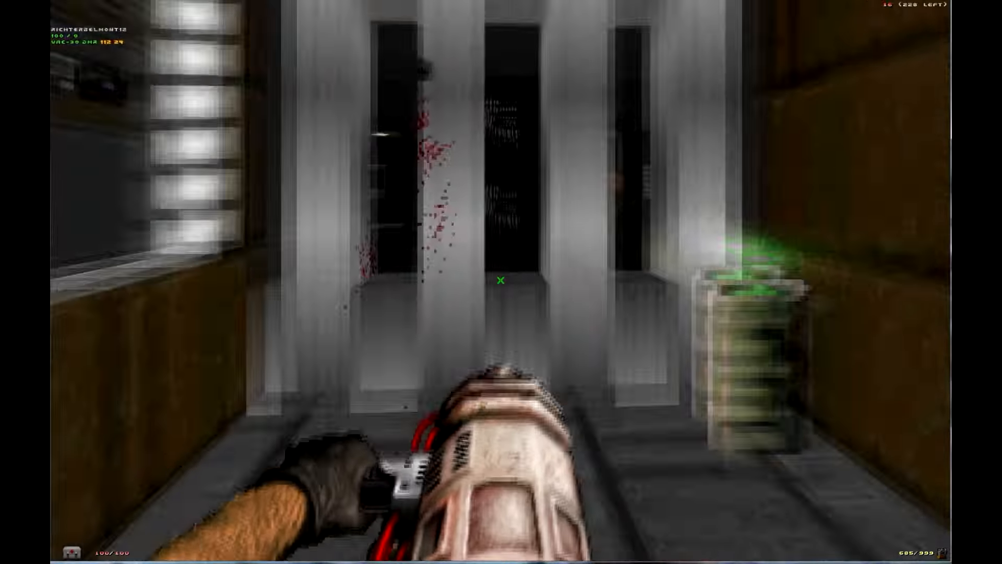
{"action": "left_click", "coordinate": [501, 280]}
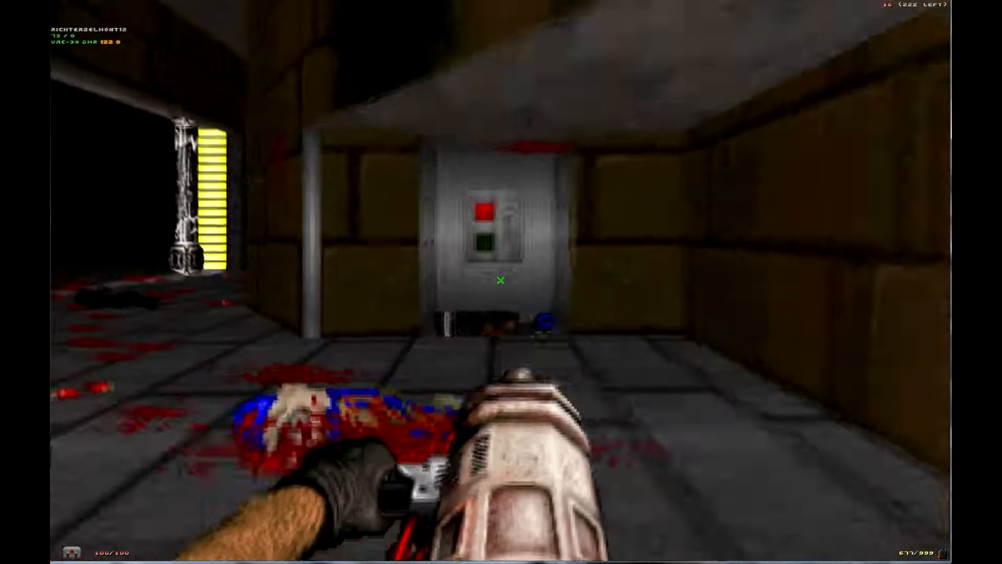
{"action": "left_click", "coordinate": [501, 282]}
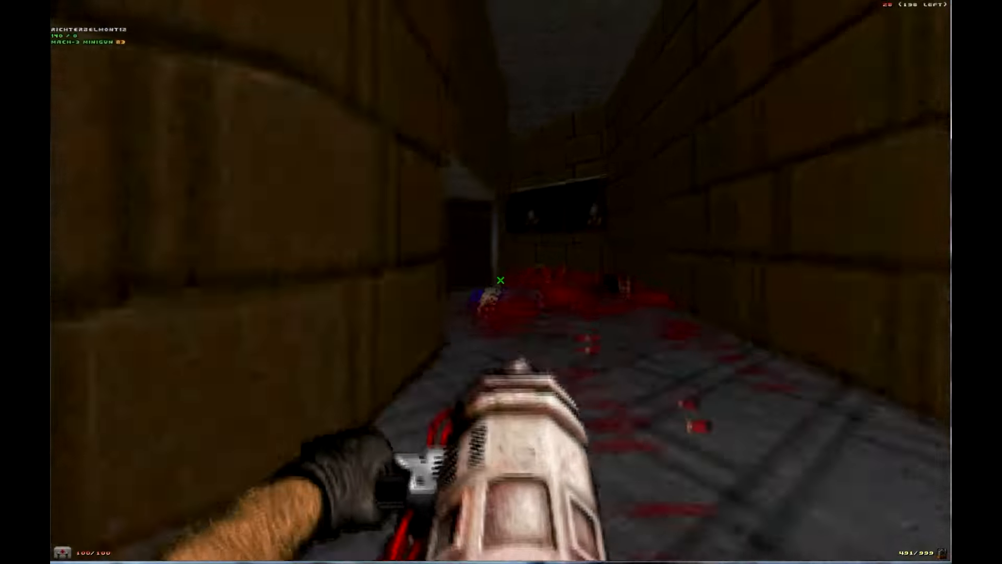
{"action": "mouse_move", "coordinate": [501, 280]}
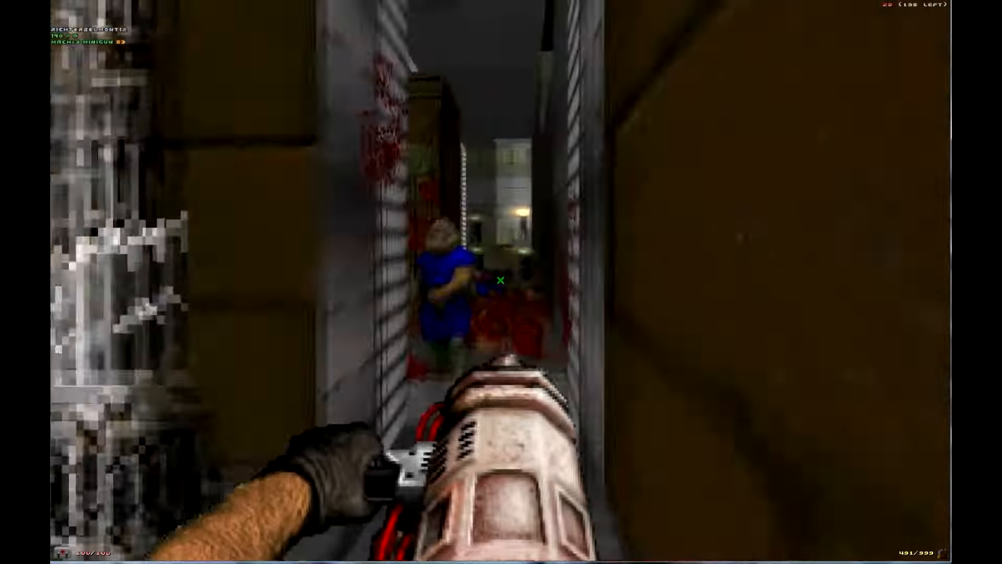
{"action": "left_click", "coordinate": [501, 280]}
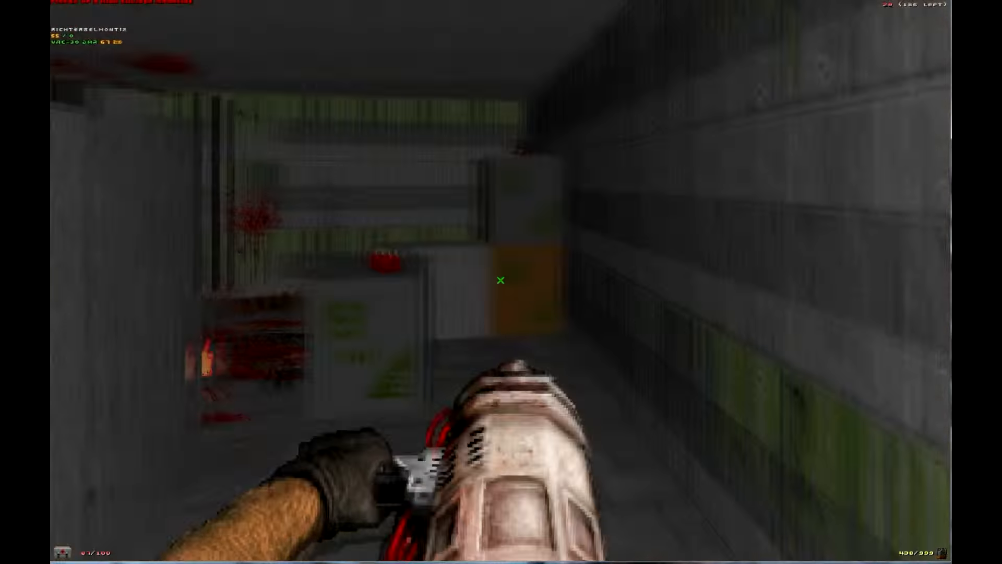
{"action": "left_click", "coordinate": [501, 280]}
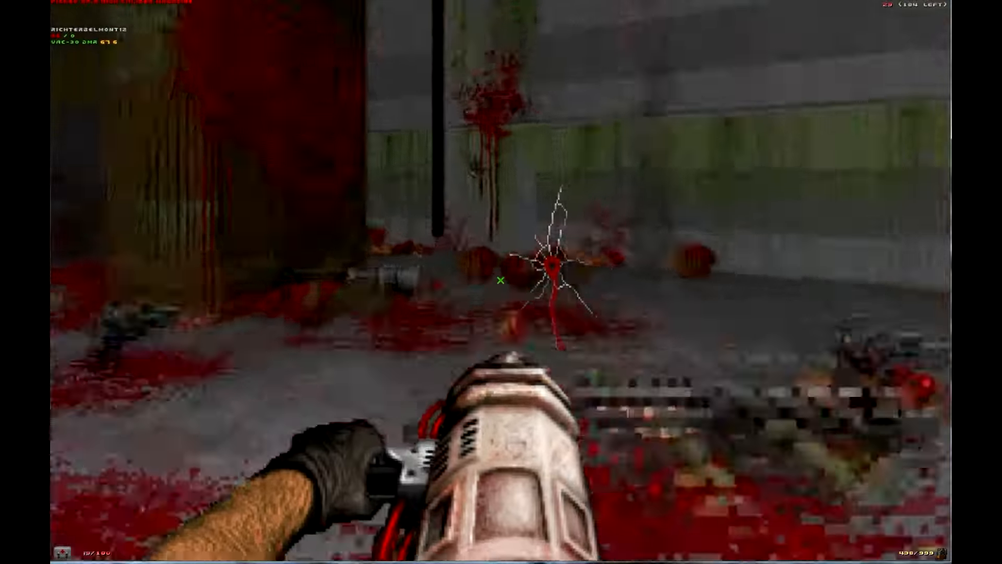
{"action": "left_click", "coordinate": [502, 279]}
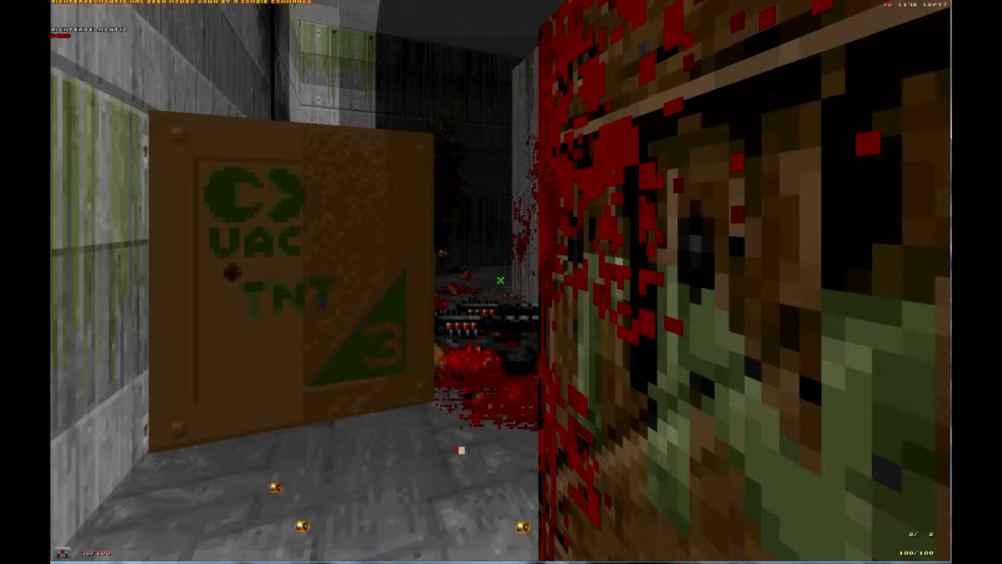
{"action": "mouse_move", "coordinate": [501, 280]}
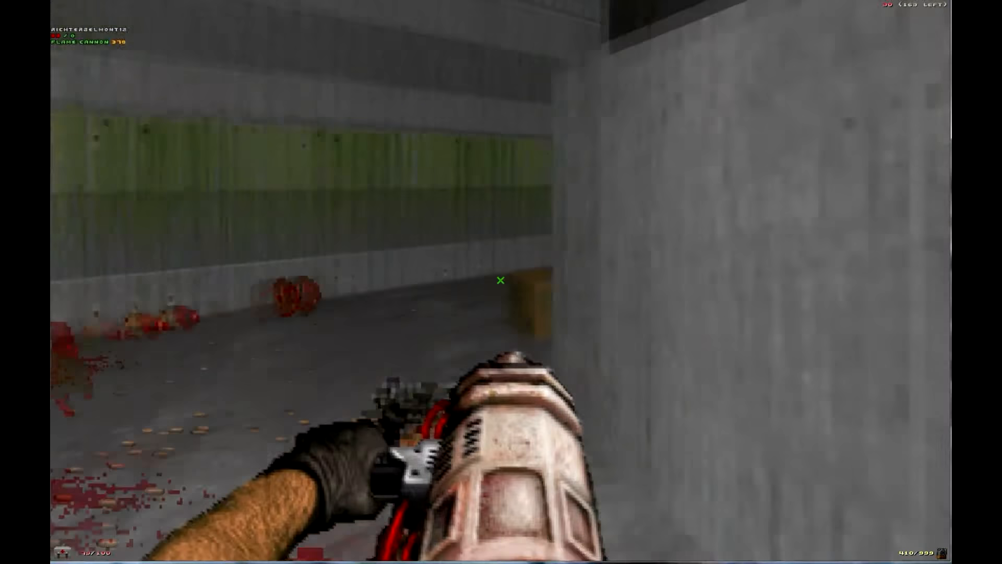
{"action": "mouse_move", "coordinate": [501, 280]}
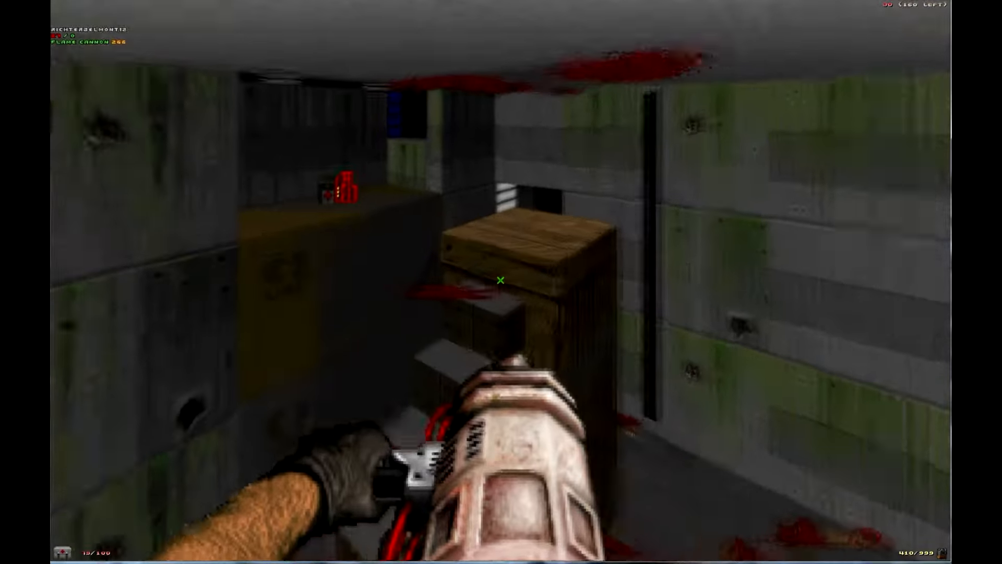
{"action": "left_click", "coordinate": [501, 280]}
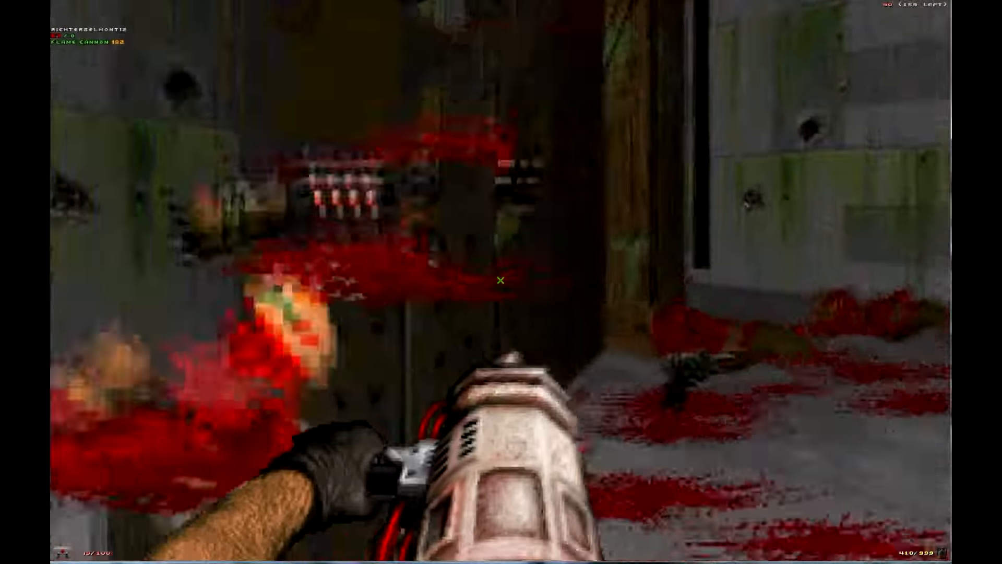
{"action": "mouse_move", "coordinate": [501, 280]}
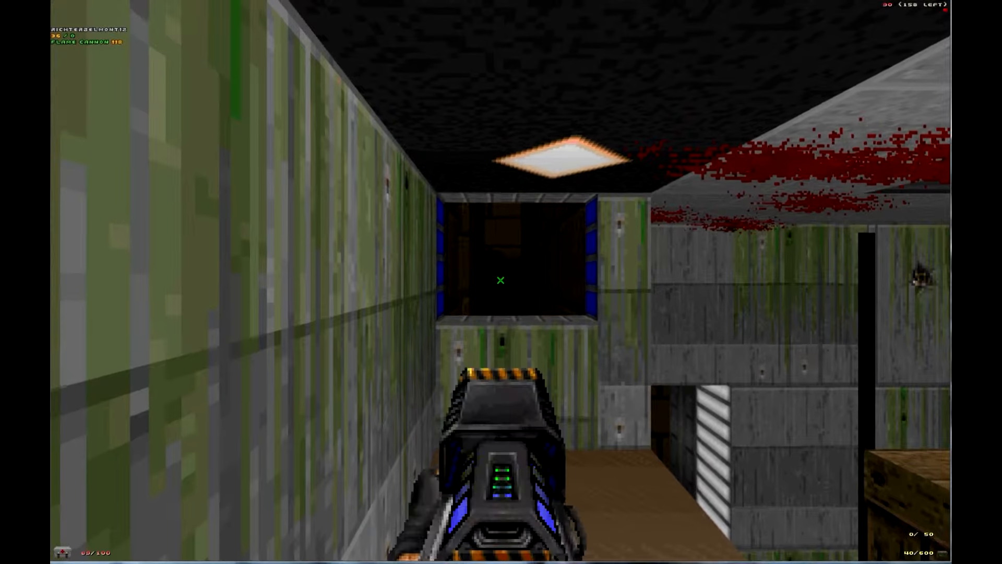
{"action": "left_click", "coordinate": [501, 280]}
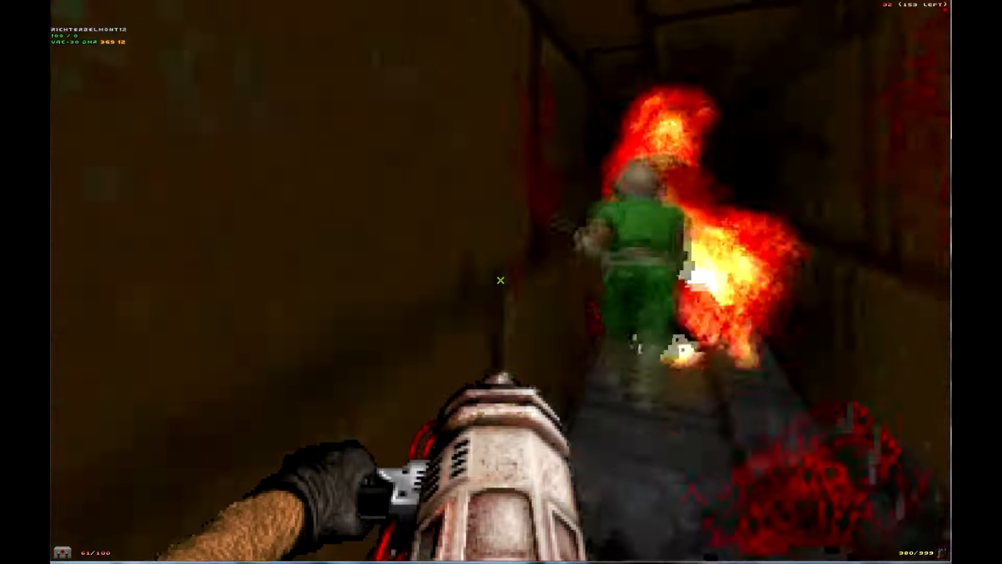
{"action": "key", "text": "Tab"}
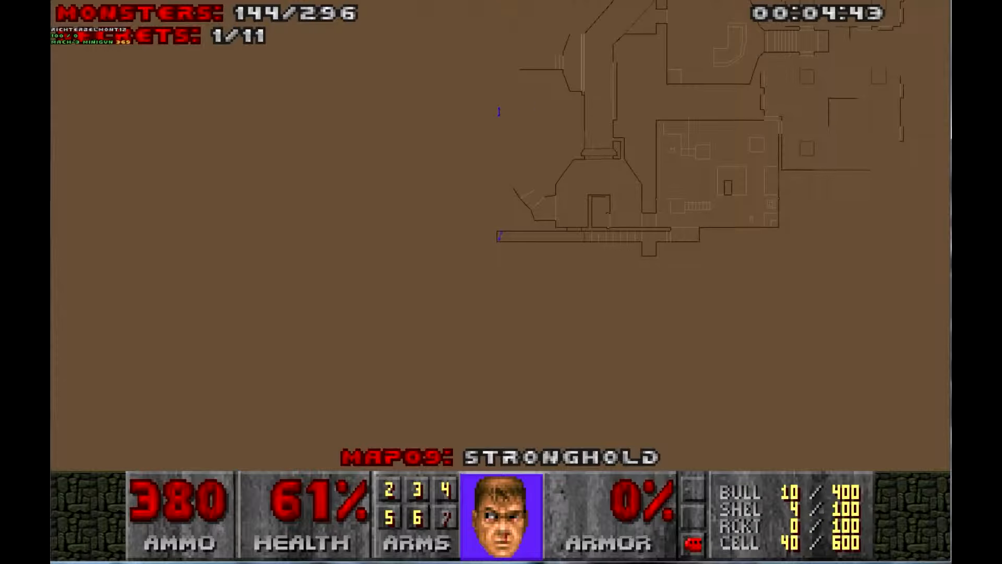
{"action": "key", "text": "tab"}
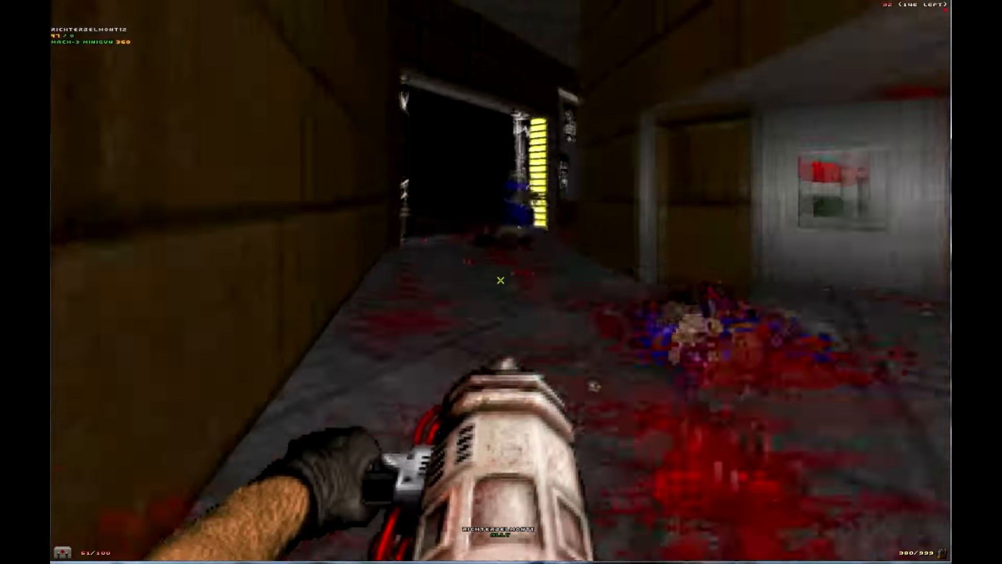
{"action": "mouse_move", "coordinate": [501, 280]}
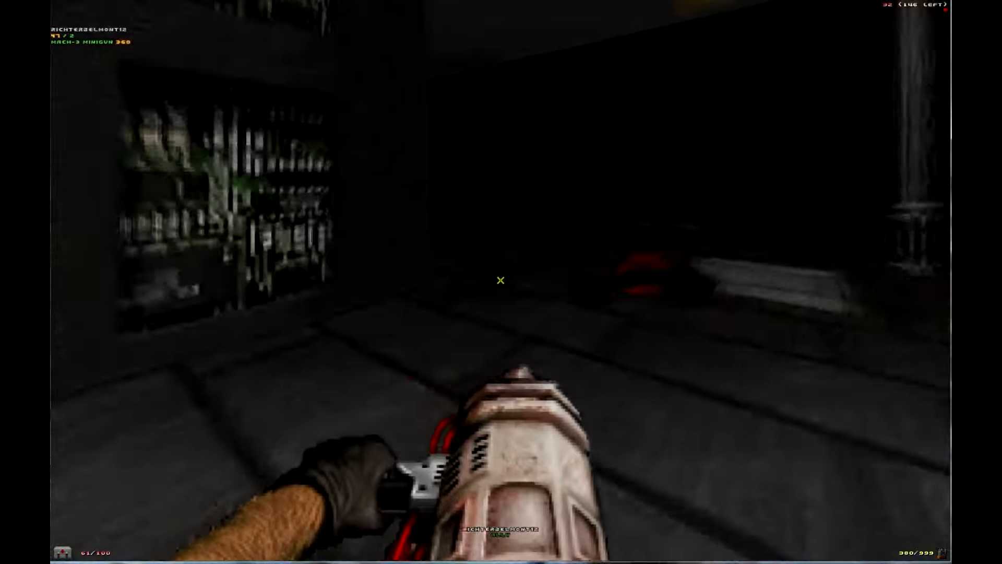
{"action": "mouse_move", "coordinate": [501, 280]}
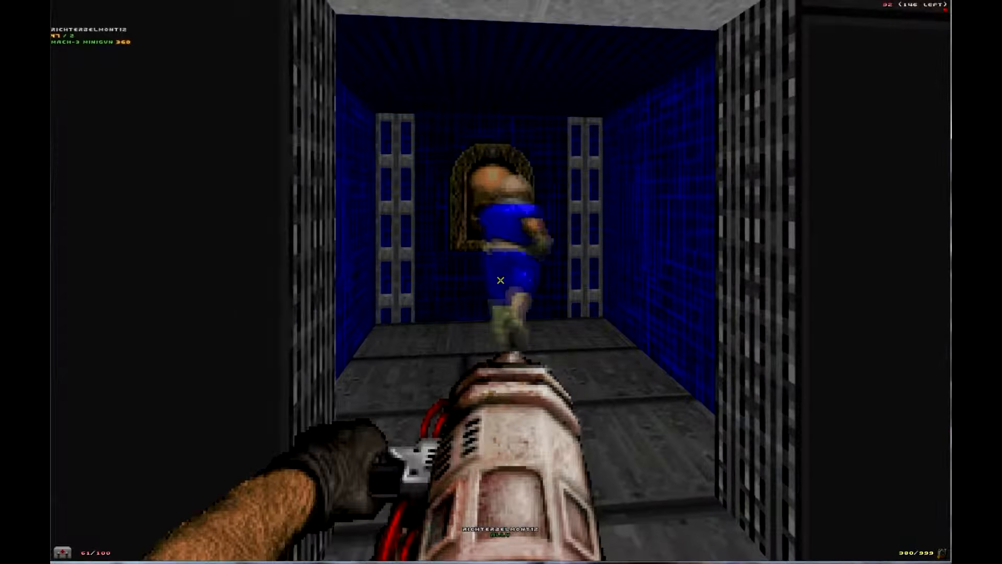
{"action": "left_click", "coordinate": [501, 280]}
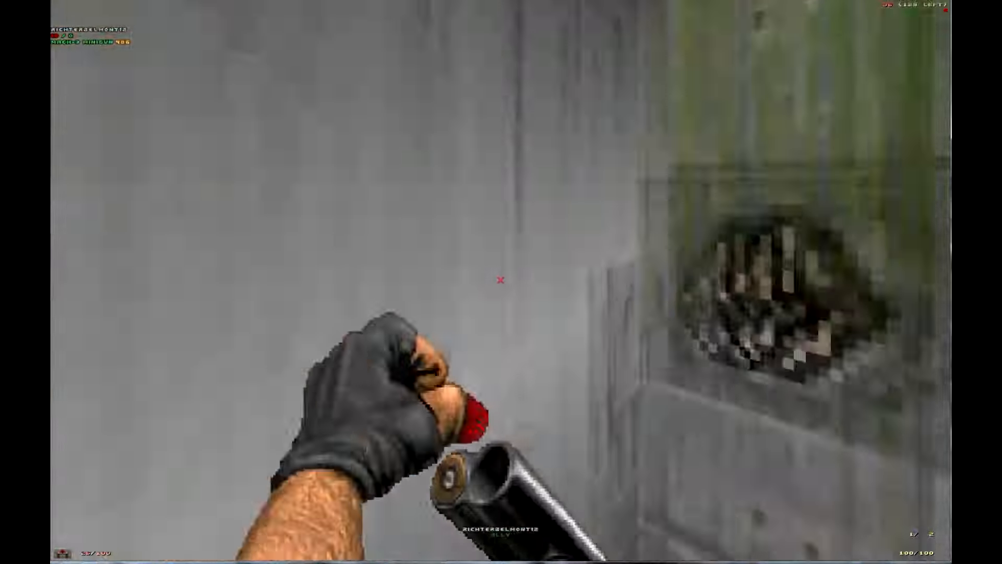
{"action": "left_click", "coordinate": [501, 282]}
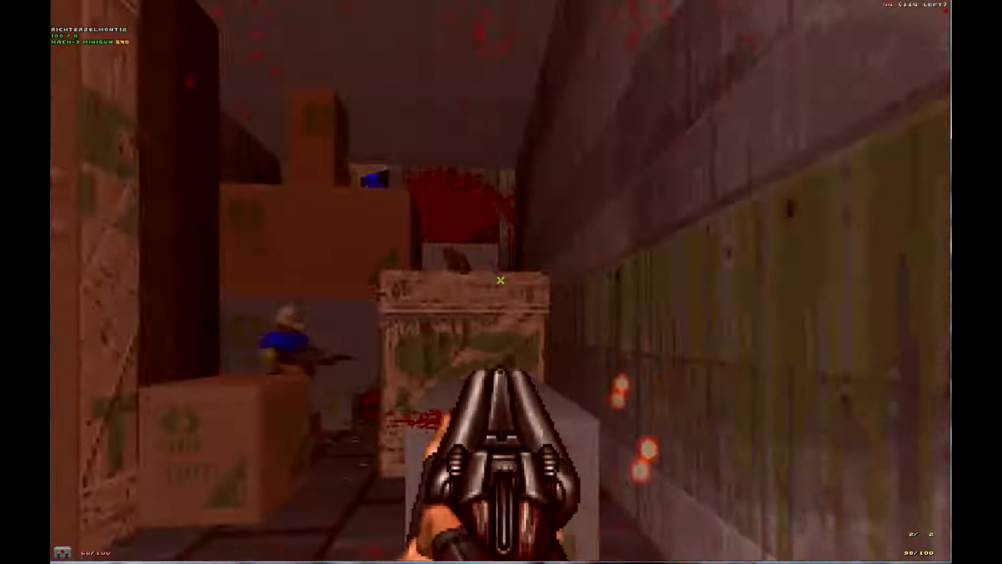
{"action": "left_click", "coordinate": [501, 282]}
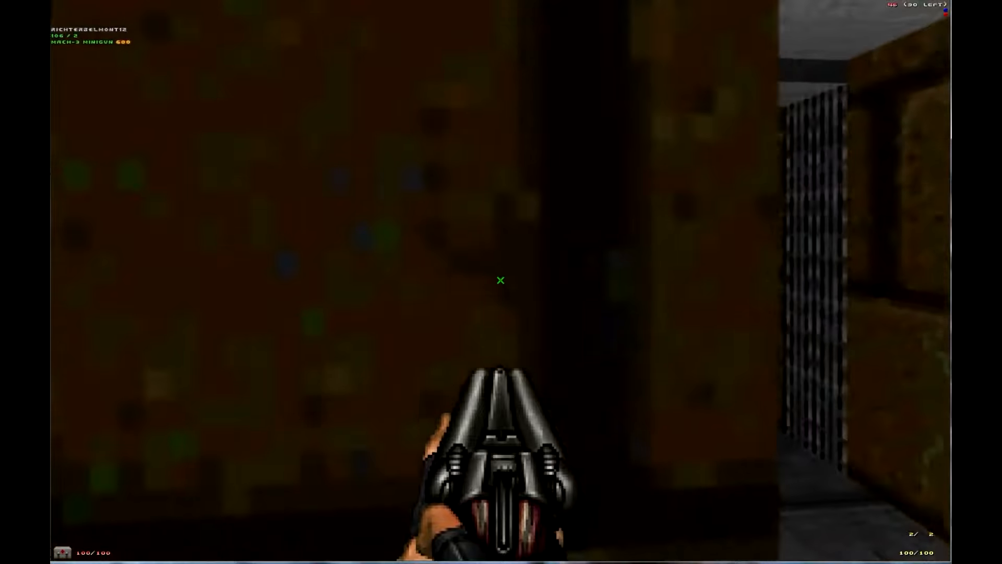
{"action": "key", "text": "w"}
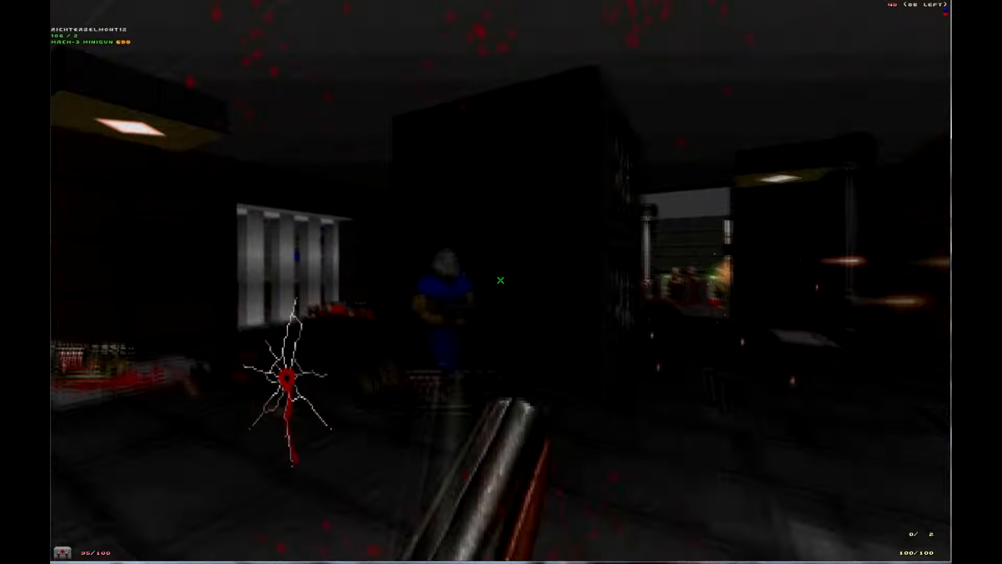
{"action": "left_click", "coordinate": [501, 280]}
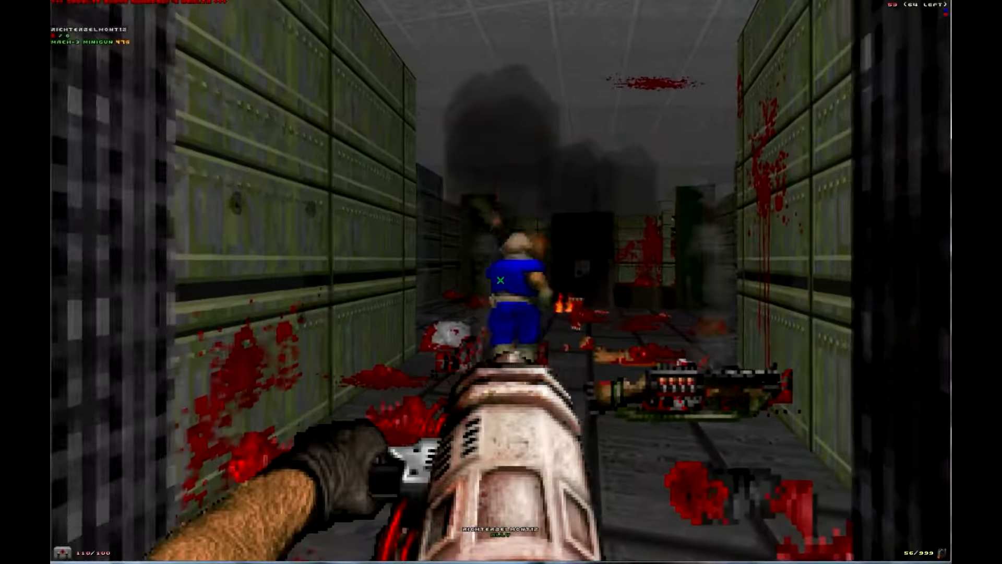
{"action": "left_click", "coordinate": [501, 280]}
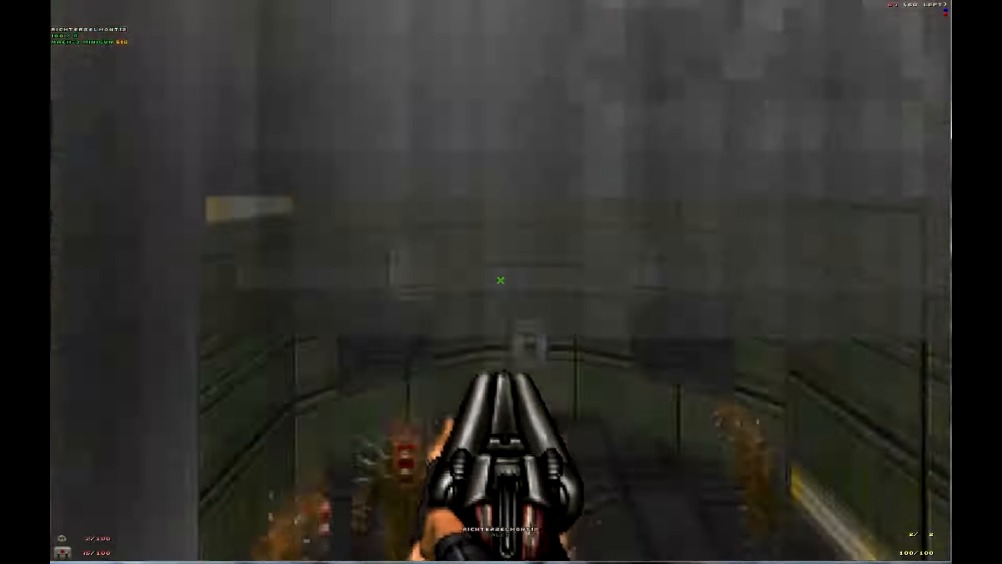
{"action": "left_click", "coordinate": [501, 279]}
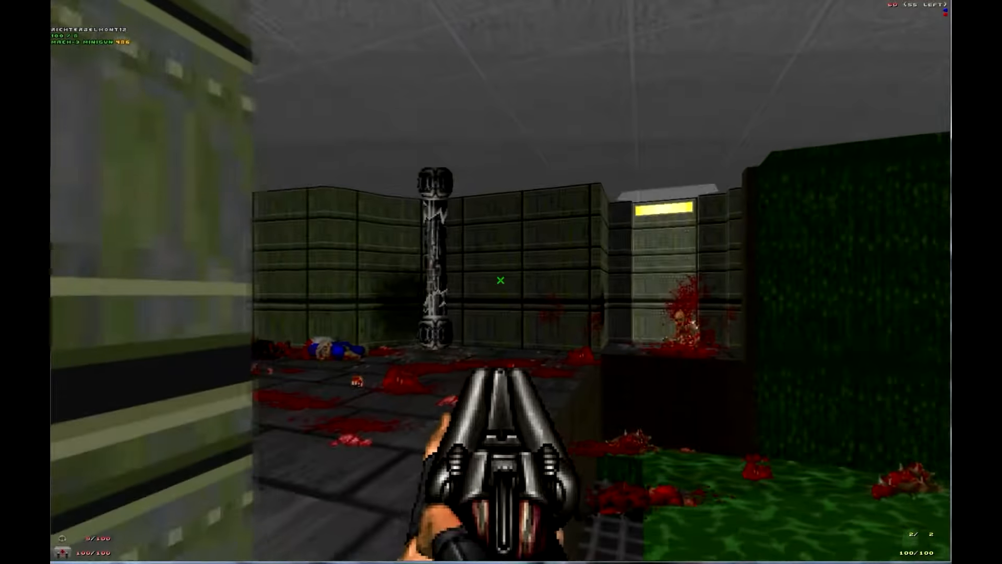
{"action": "key", "text": "Tab"}
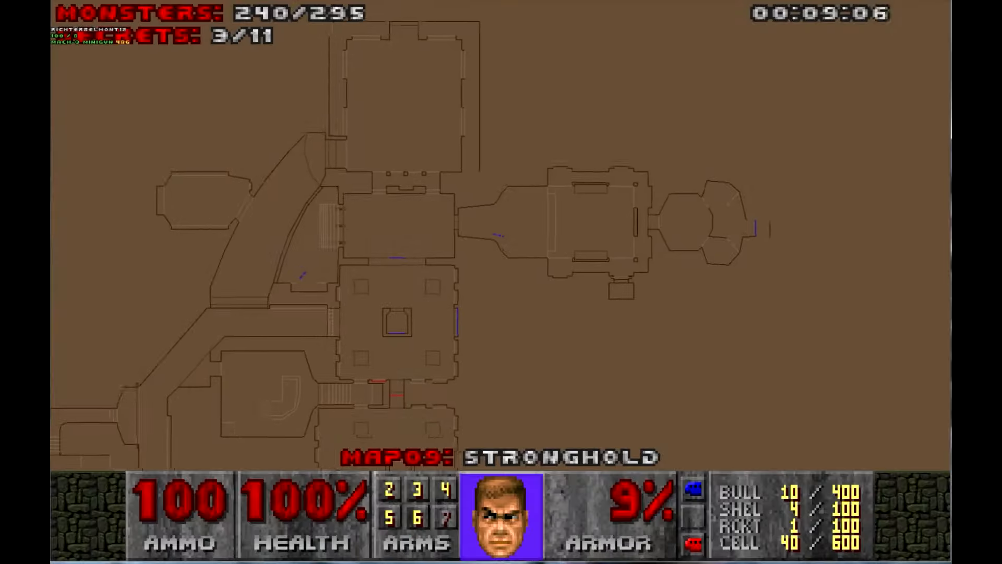
{"action": "key", "text": "tab"}
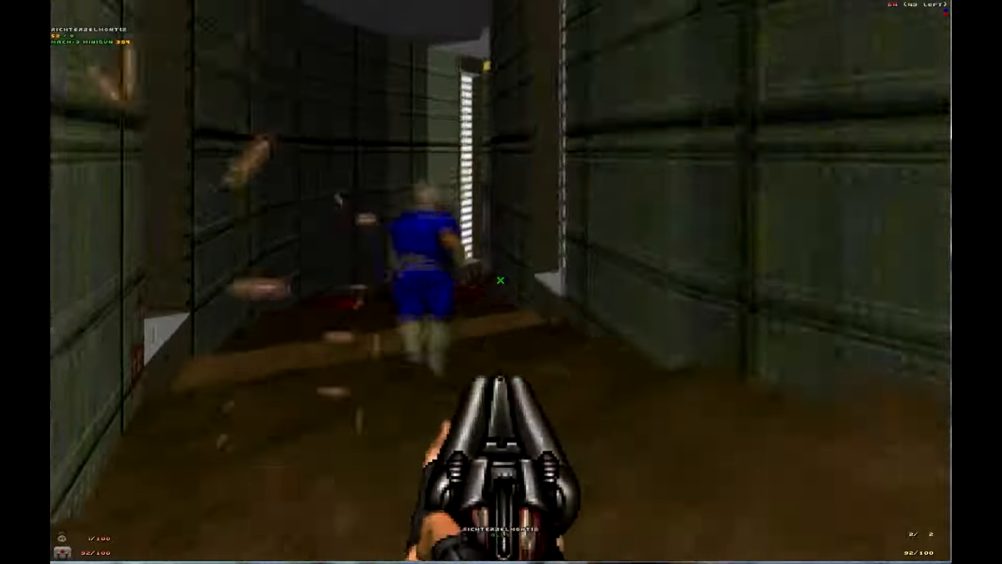
{"action": "left_click", "coordinate": [502, 280]}
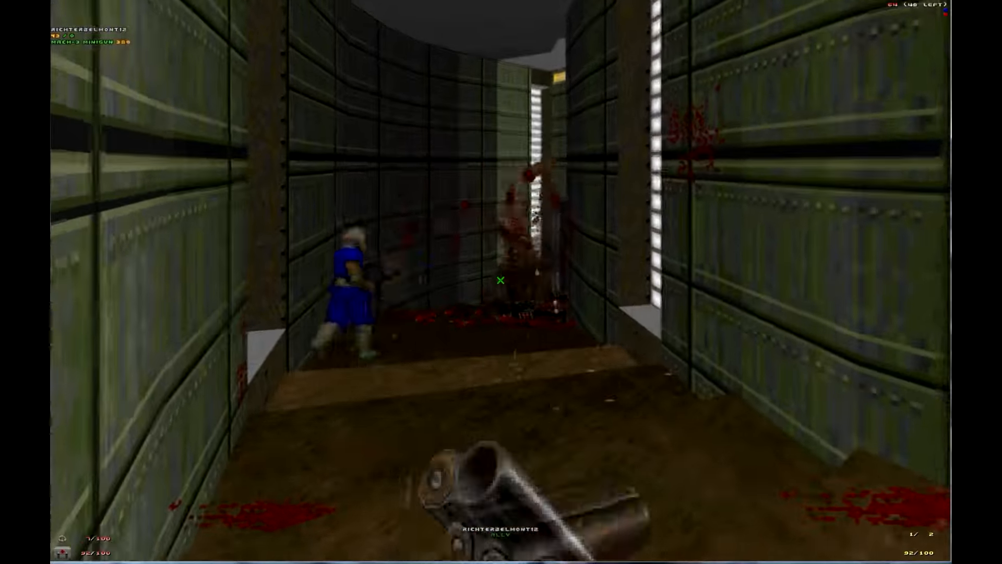
{"action": "left_click", "coordinate": [501, 280]}
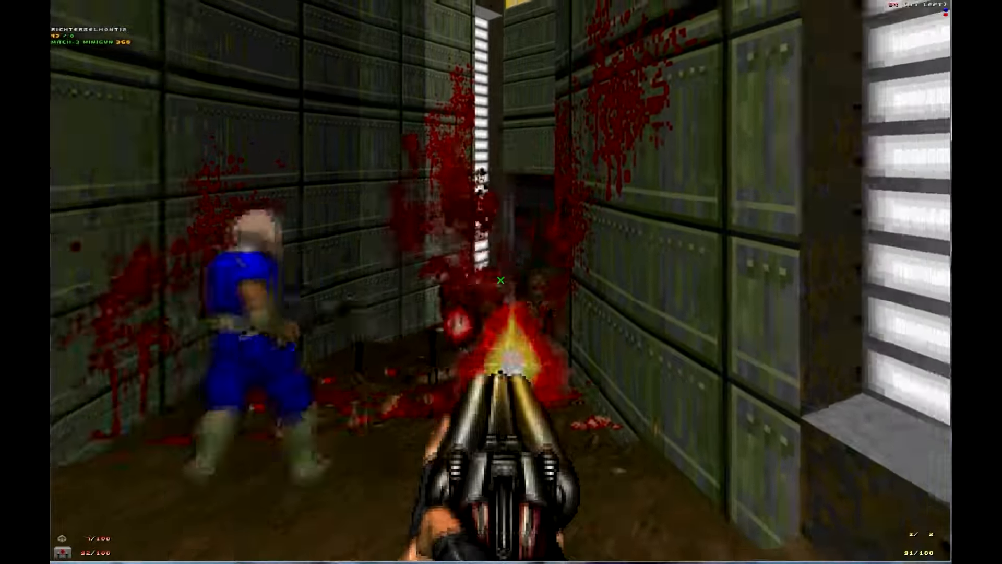